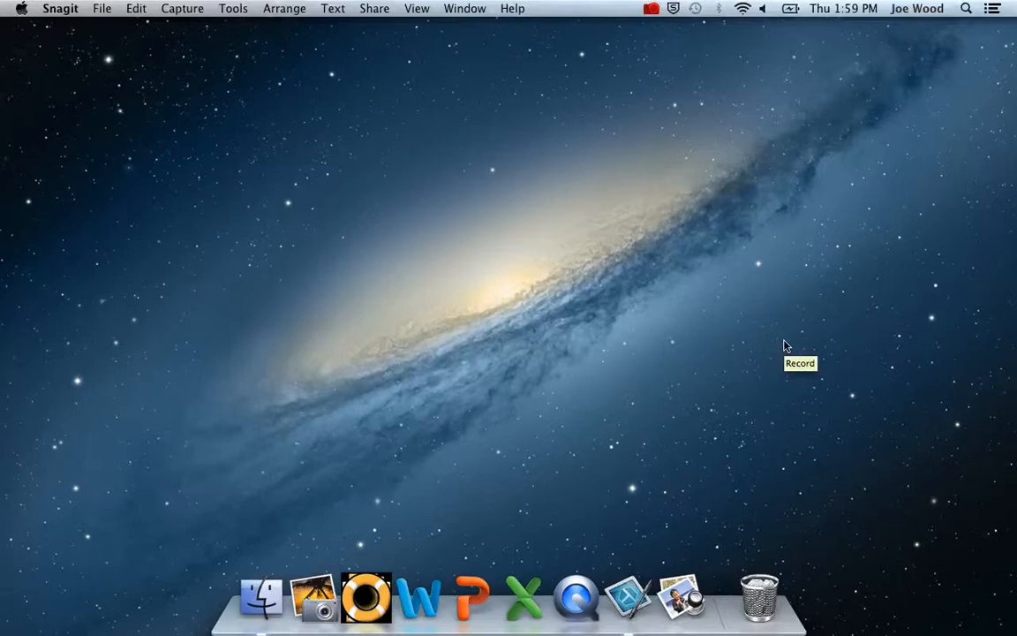
mouse_move(785, 345)
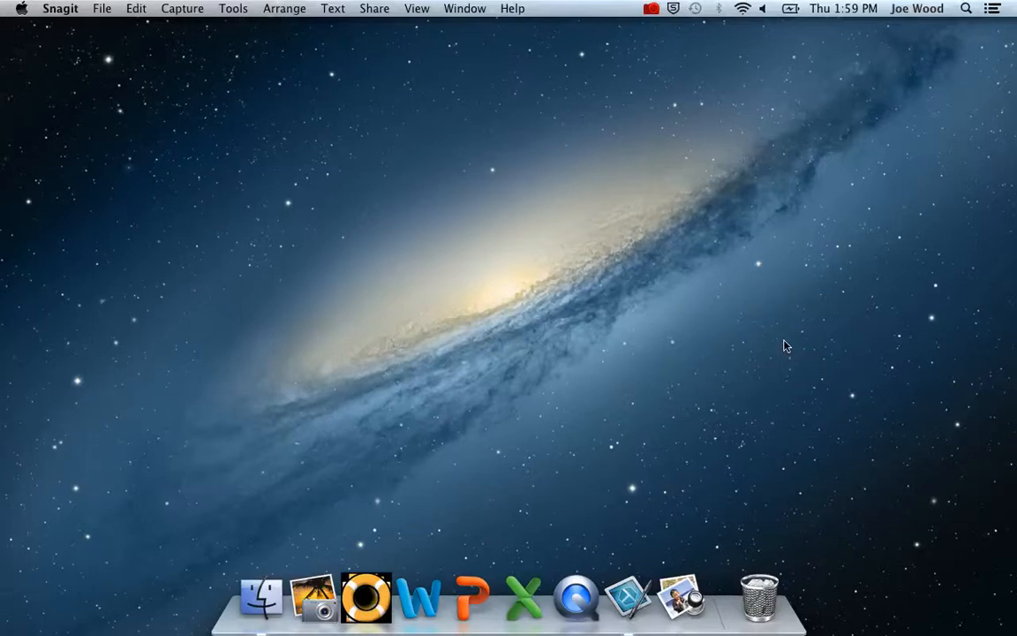
mouse_move(945, 122)
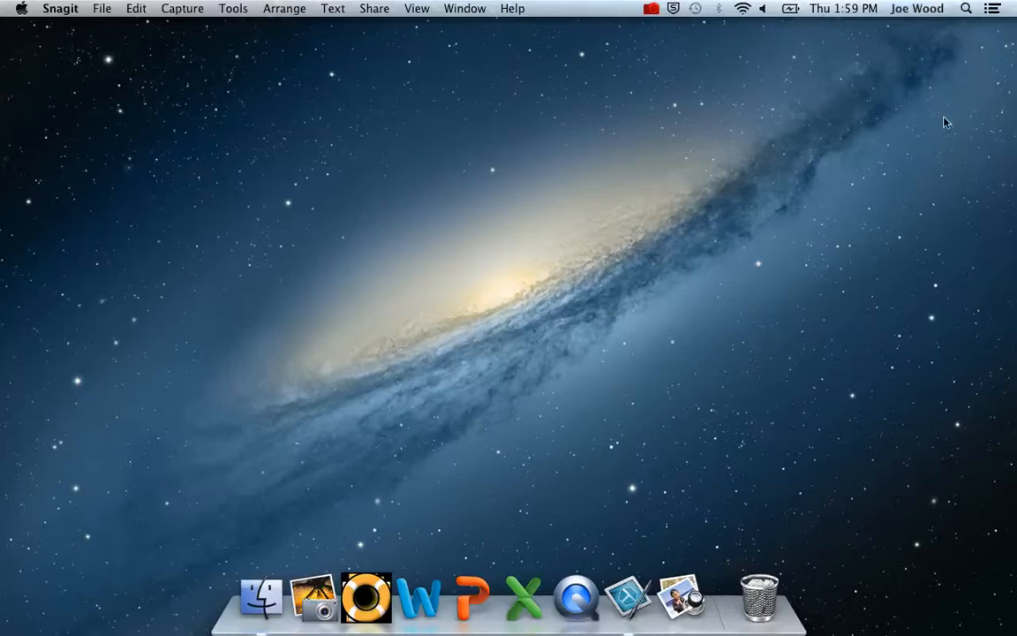
mouse_move(495, 142)
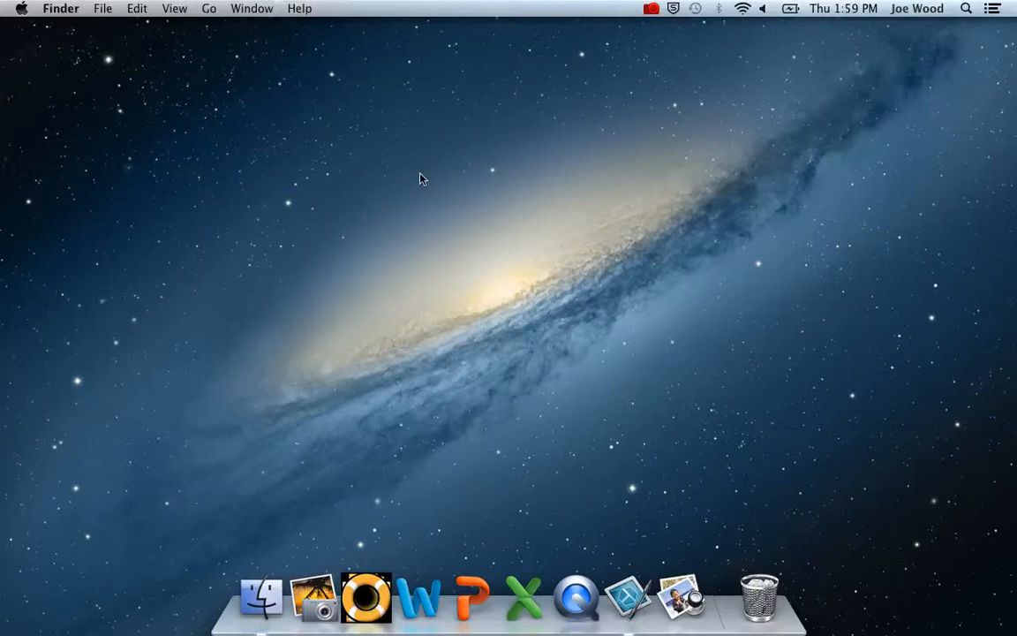
mouse_move(62, 18)
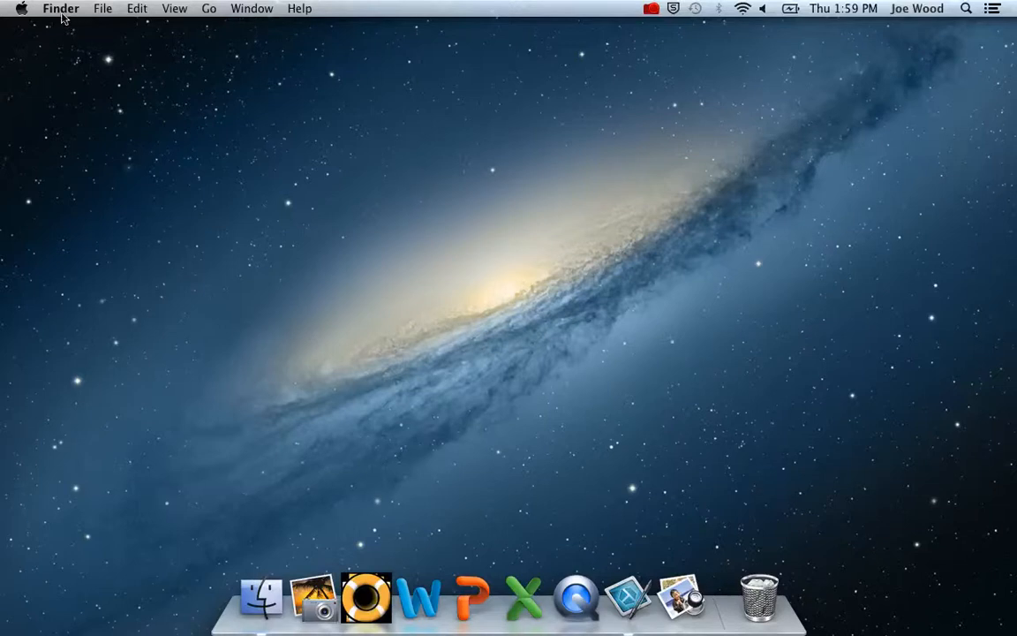
Turn on Hard disks and Connected servers in Finder's General preferences, then close the preferences window.
left_click(60, 8)
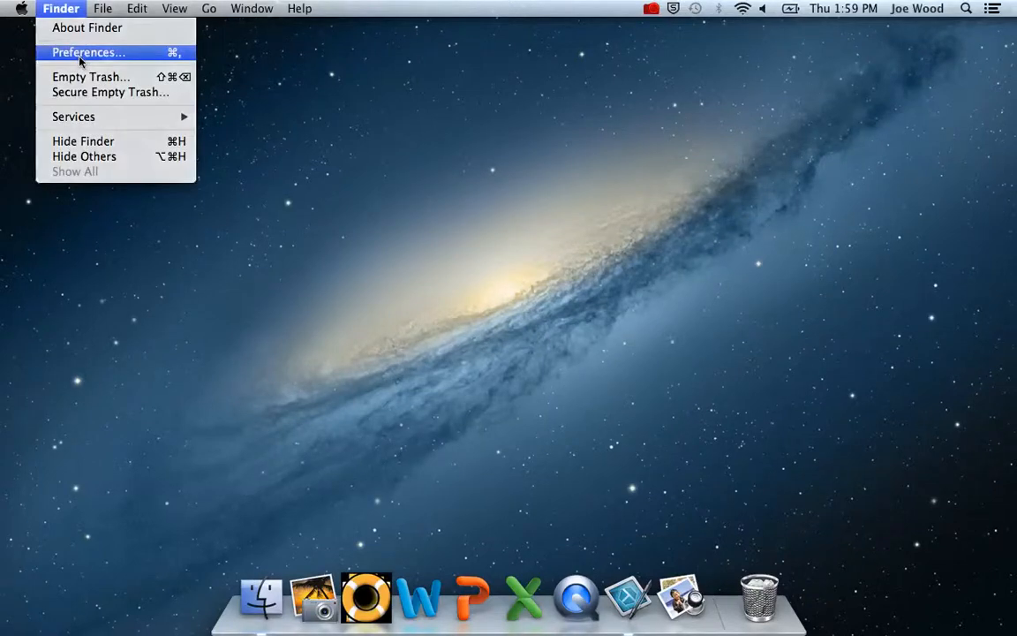
left_click(88, 52)
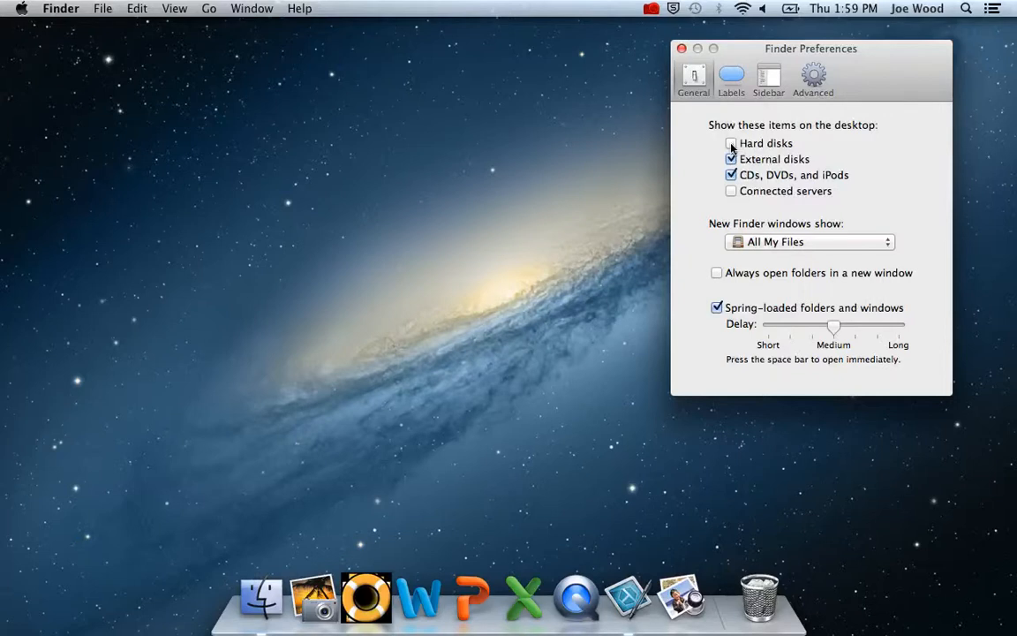
left_click(731, 143)
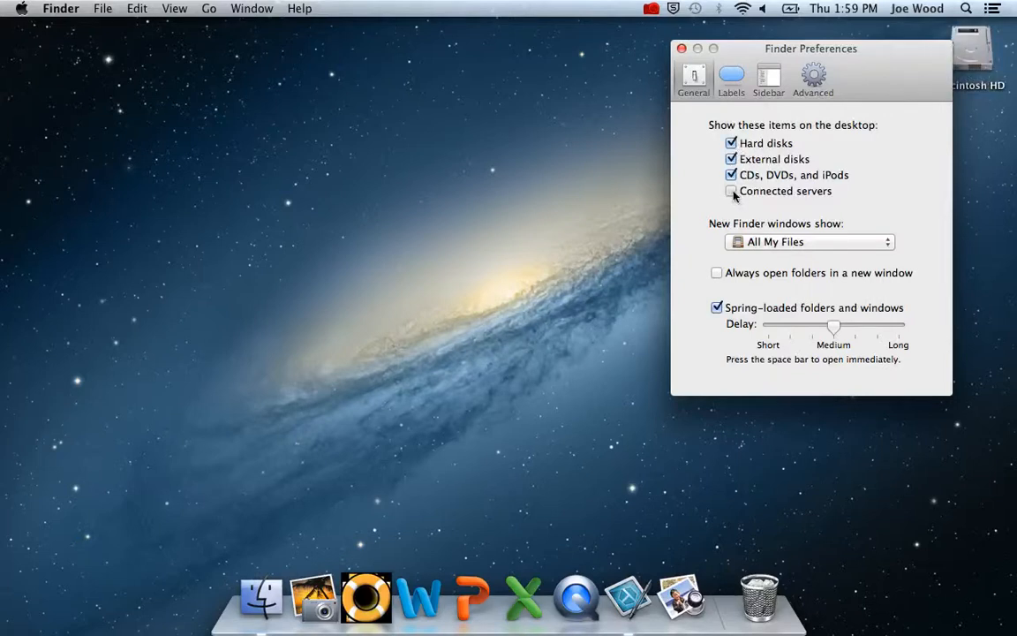
left_click(732, 191)
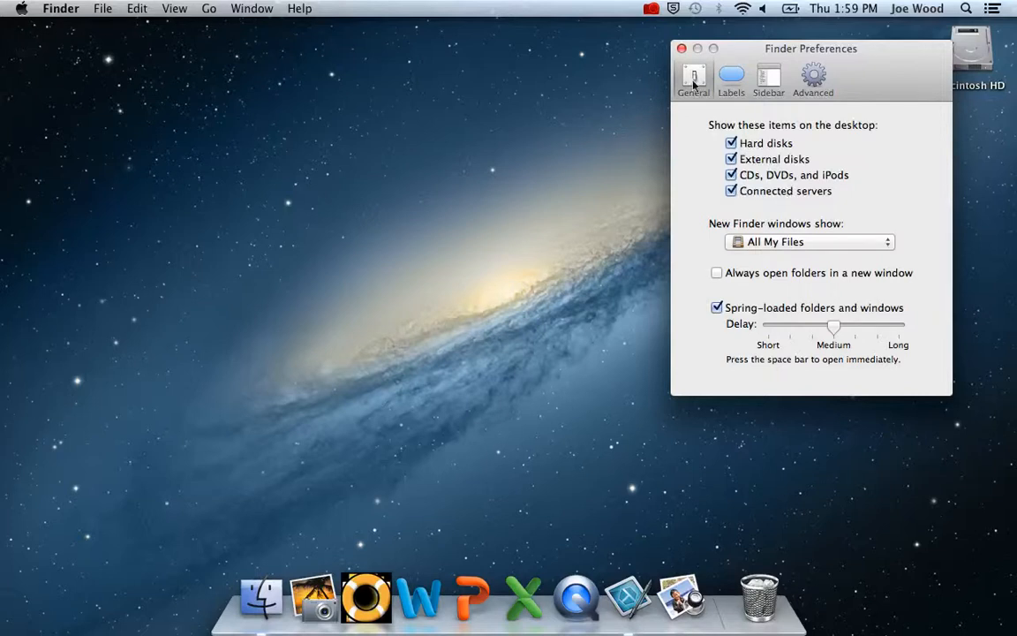
left_click(681, 49)
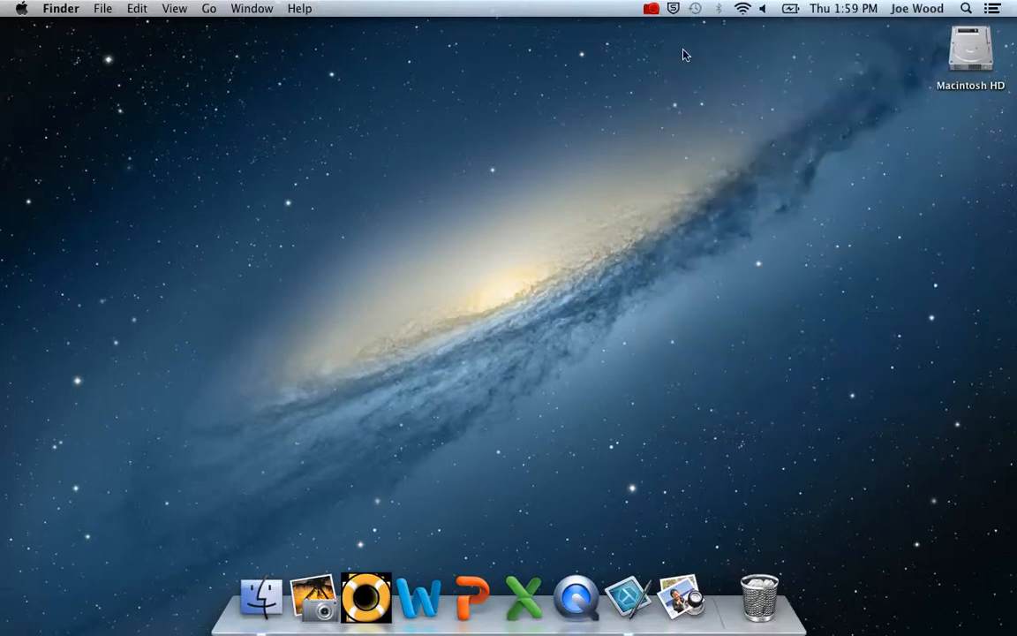
mouse_move(982, 80)
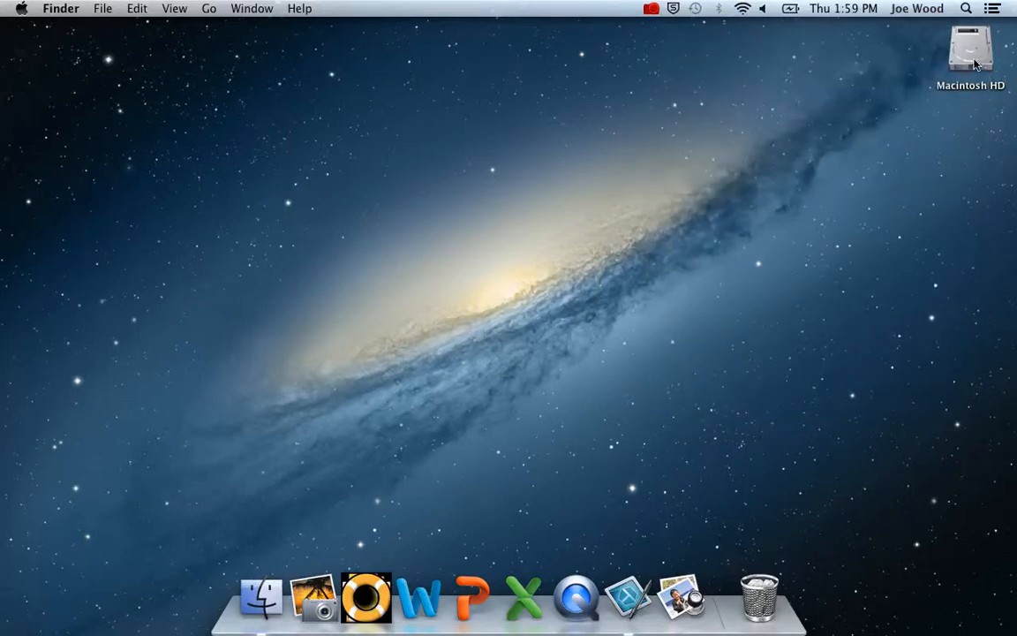
Open Macintosh HD from its desktop icon and scroll down the Applications folder toward System Preferences.
double_click(971, 48)
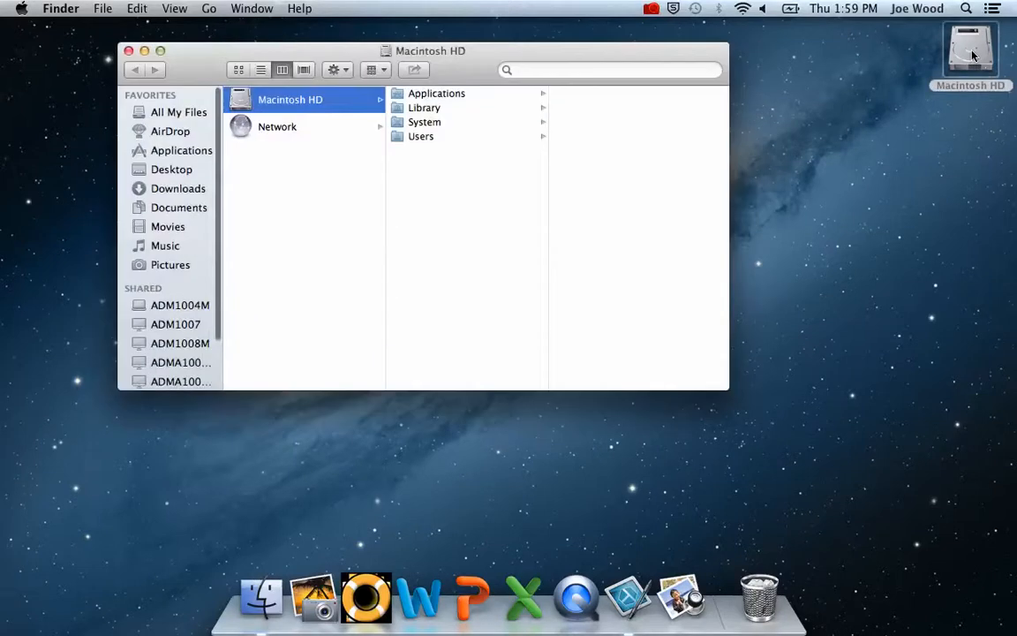
mouse_move(188, 130)
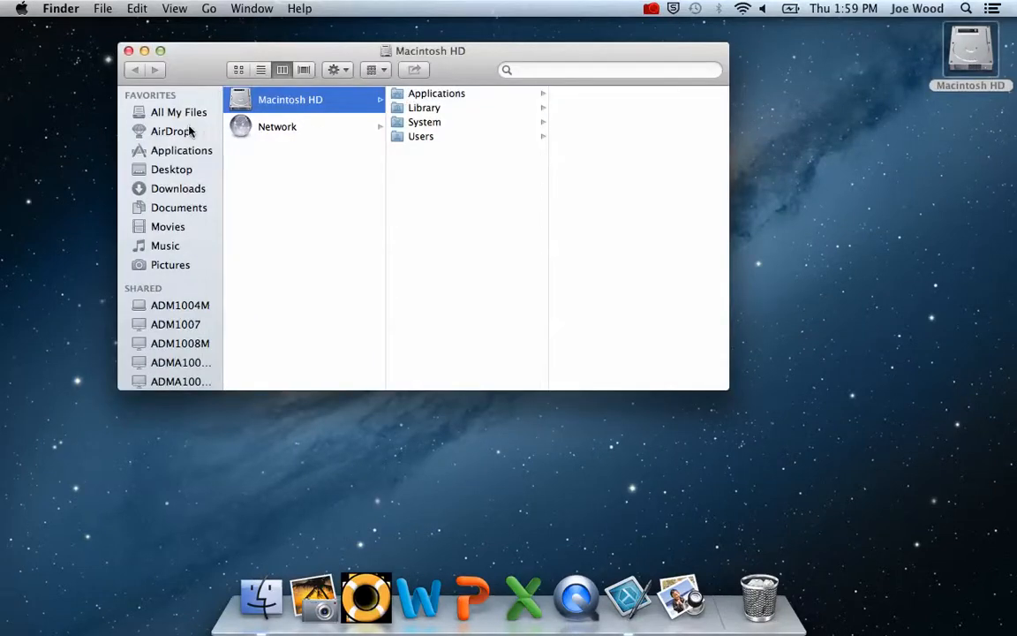
left_click(182, 150)
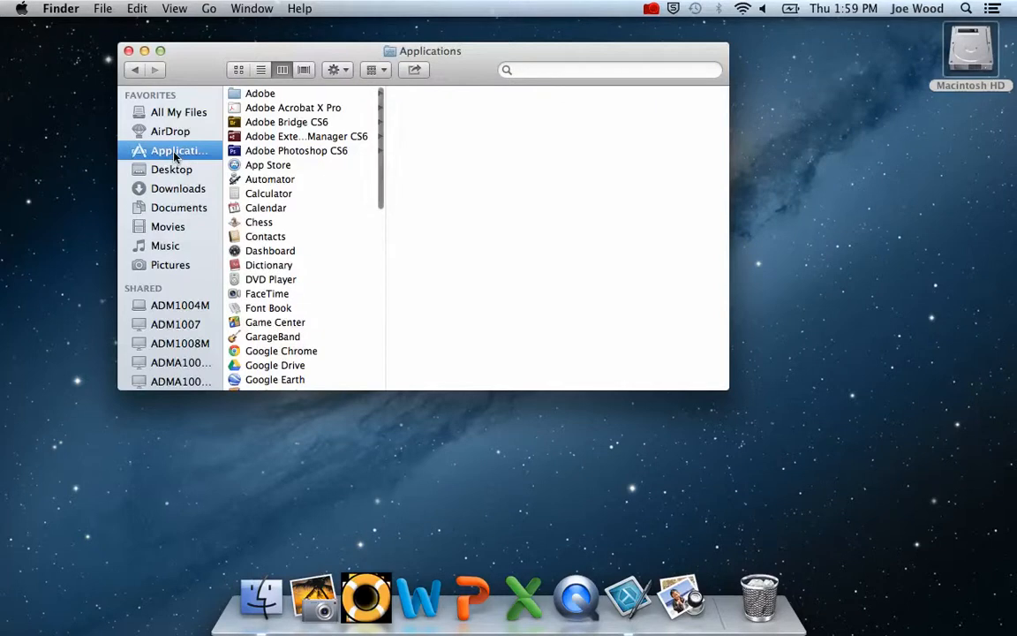
mouse_move(334, 327)
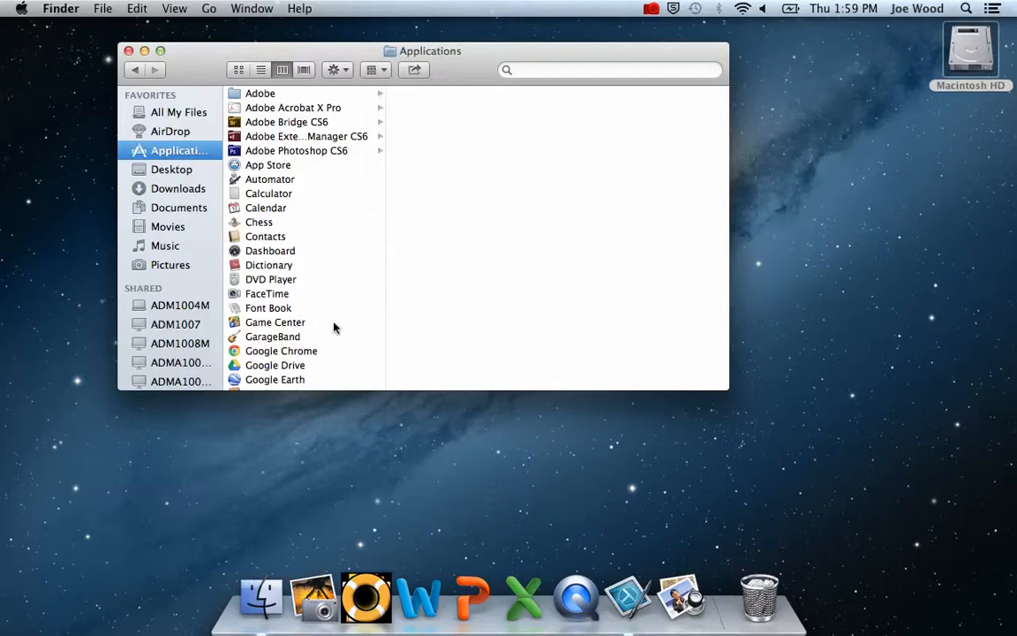
scroll("down", 3)
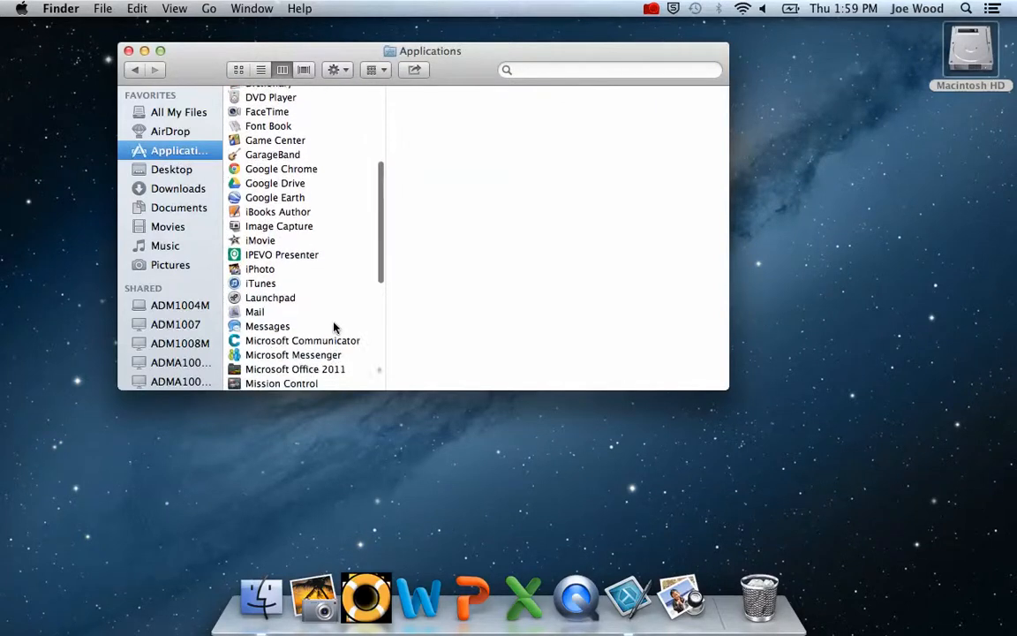
scroll("down", 3)
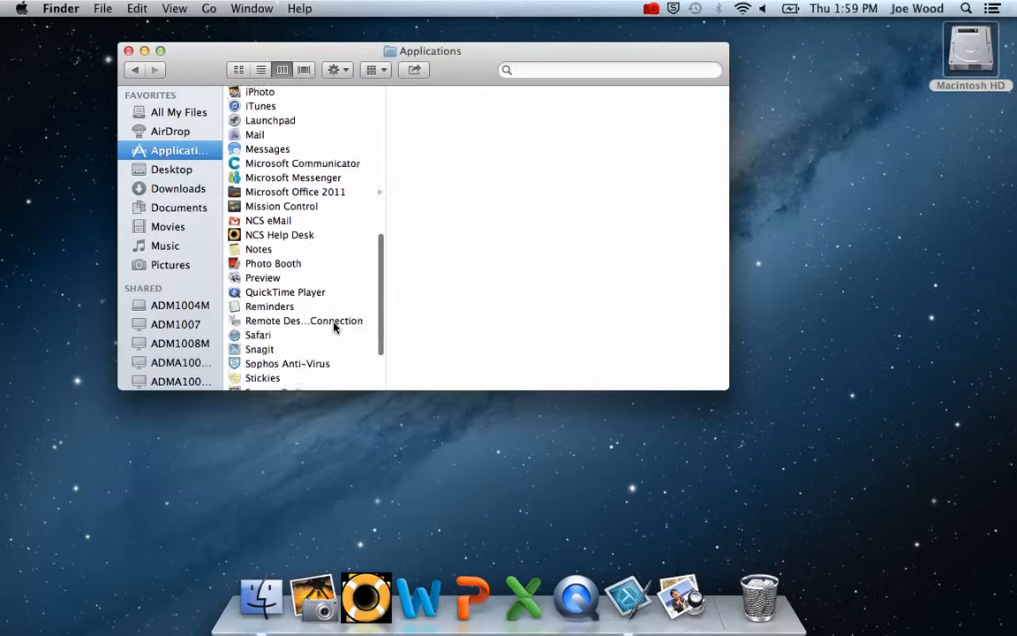
scroll("down", 3)
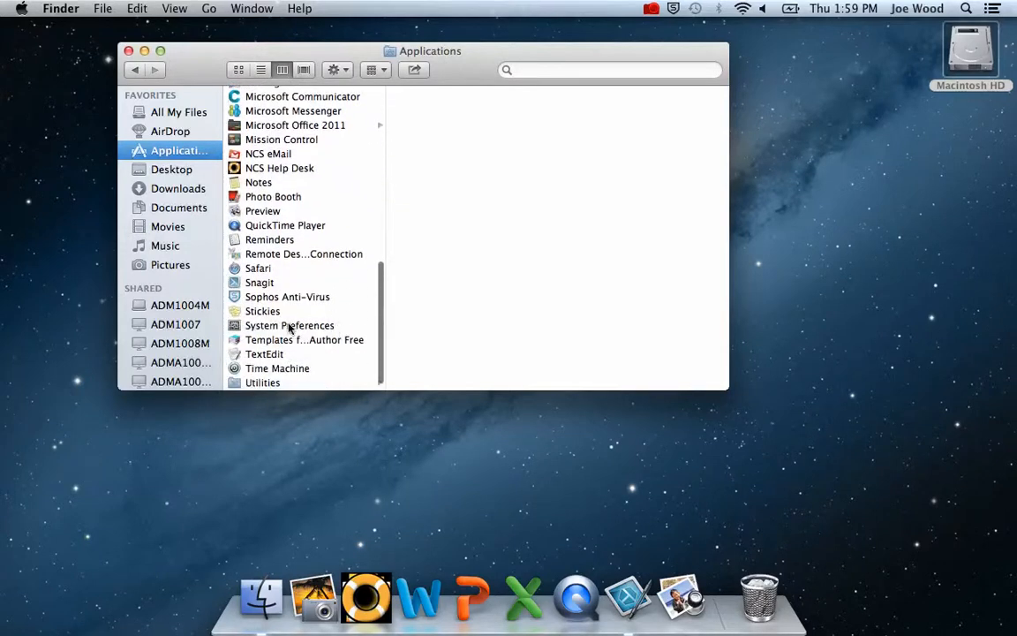
Launch System Preferences from Applications and go to its Trackpad pane.
double_click(289, 325)
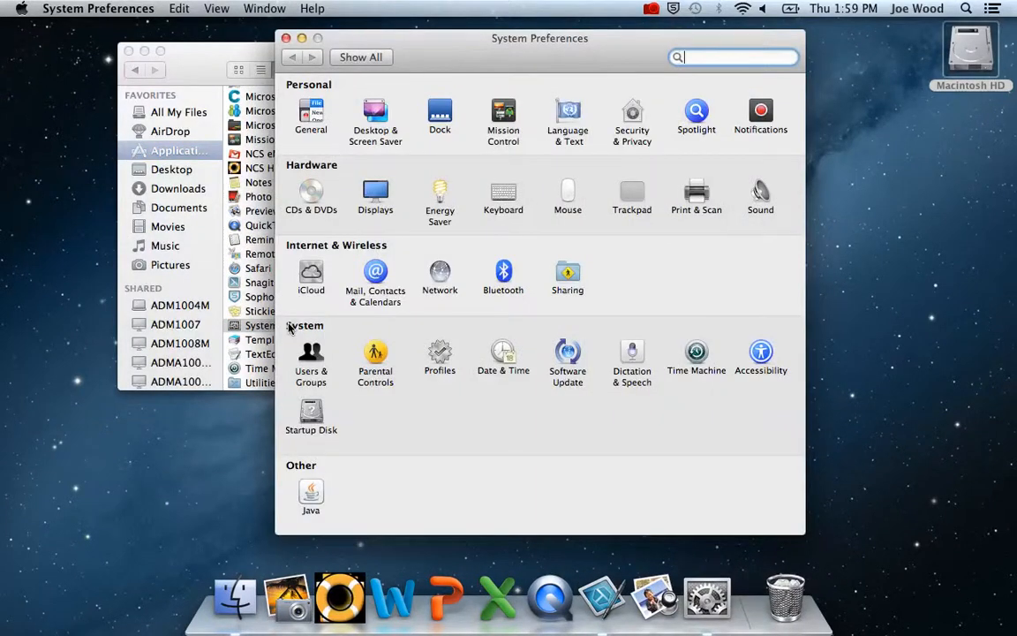
mouse_move(567, 205)
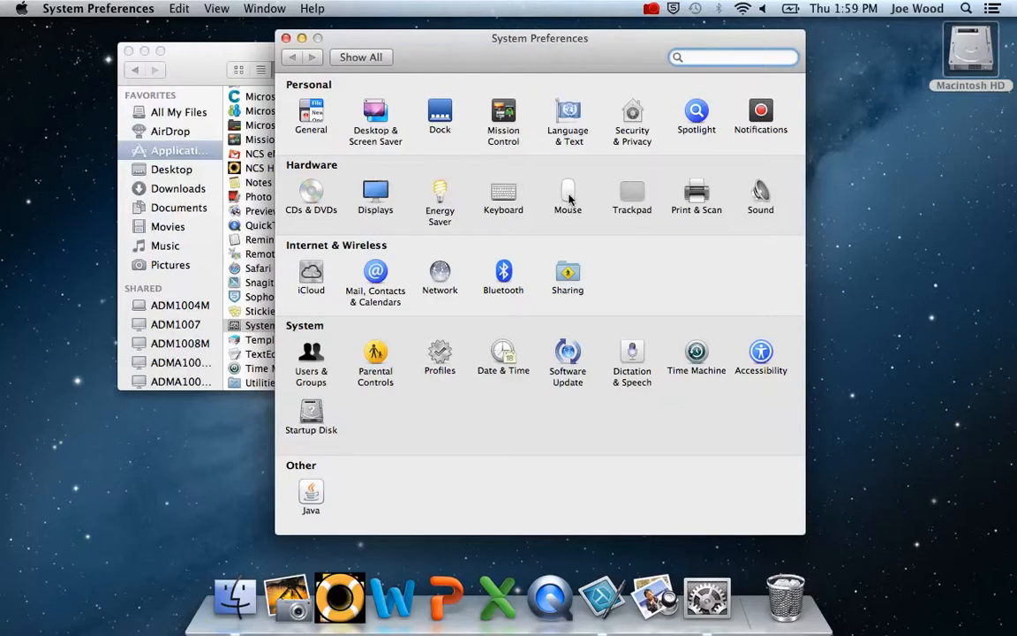
left_click(632, 194)
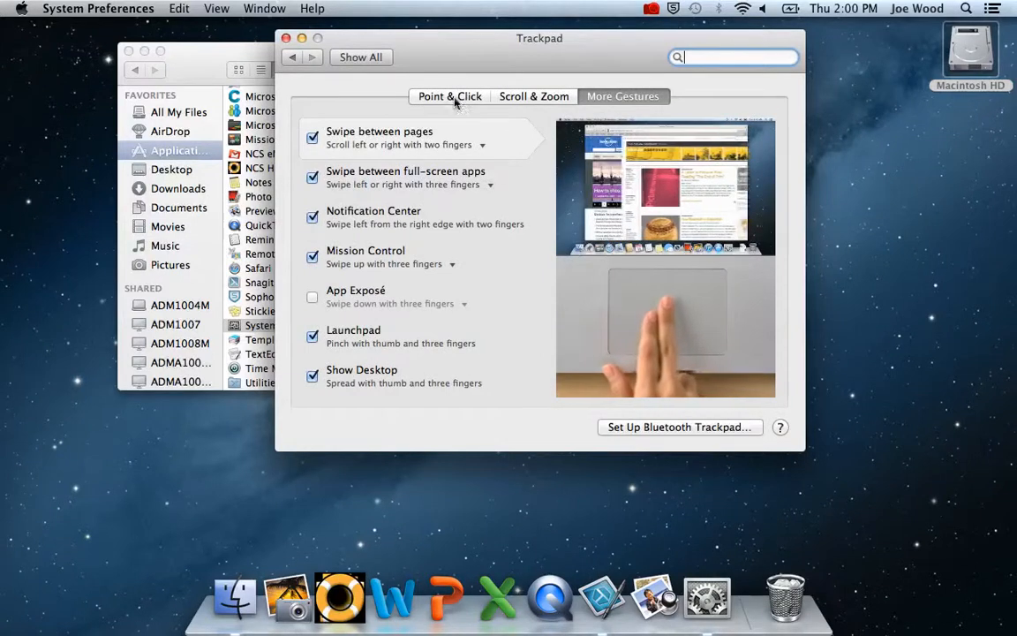
Switch between the Point & Click and More Gestures trackpad tabs.
left_click(450, 96)
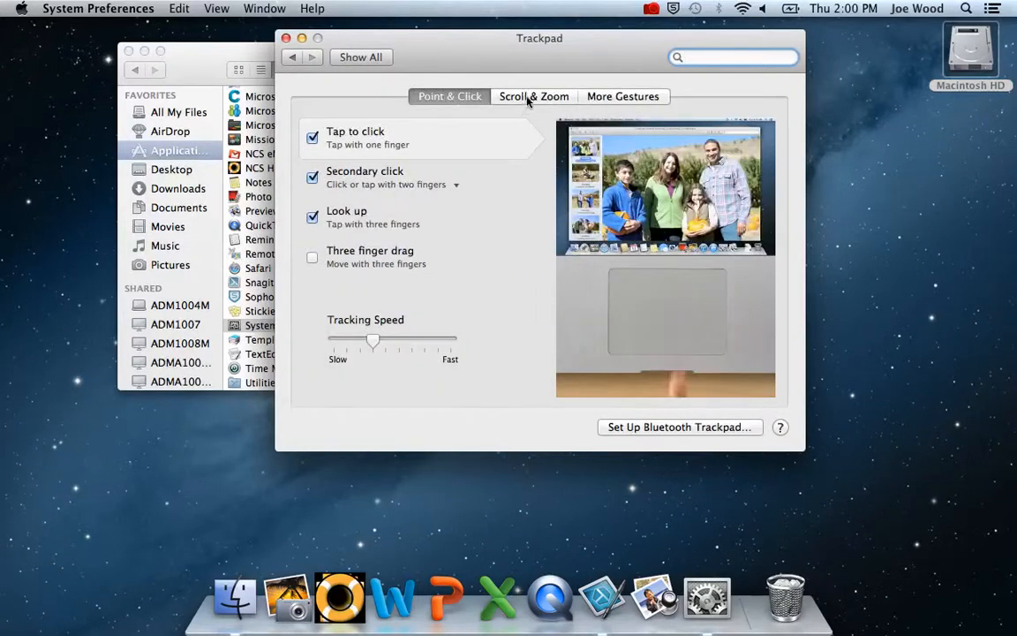
left_click(623, 97)
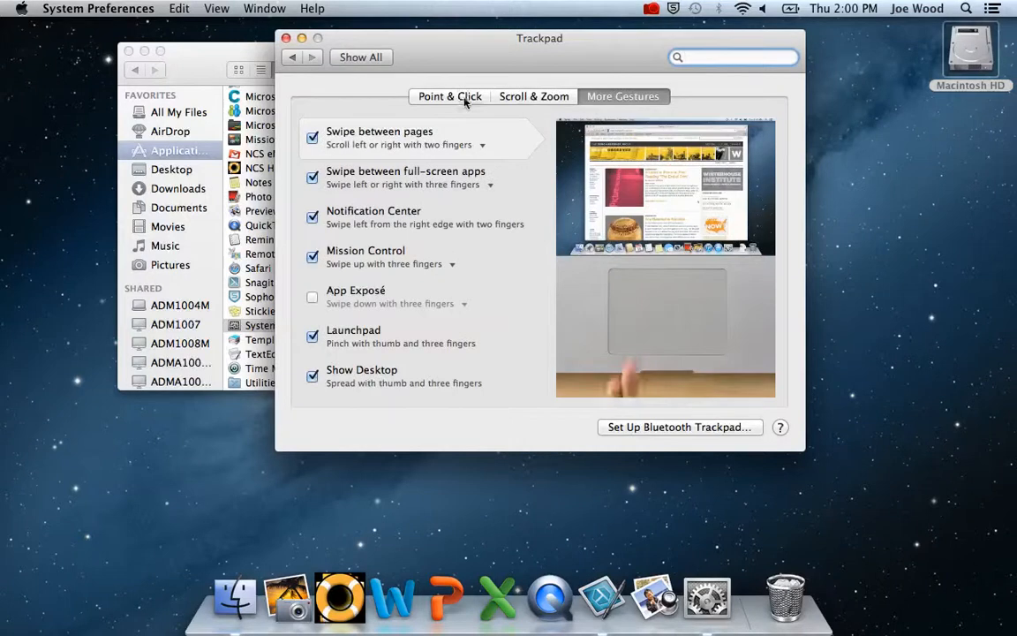
left_click(450, 97)
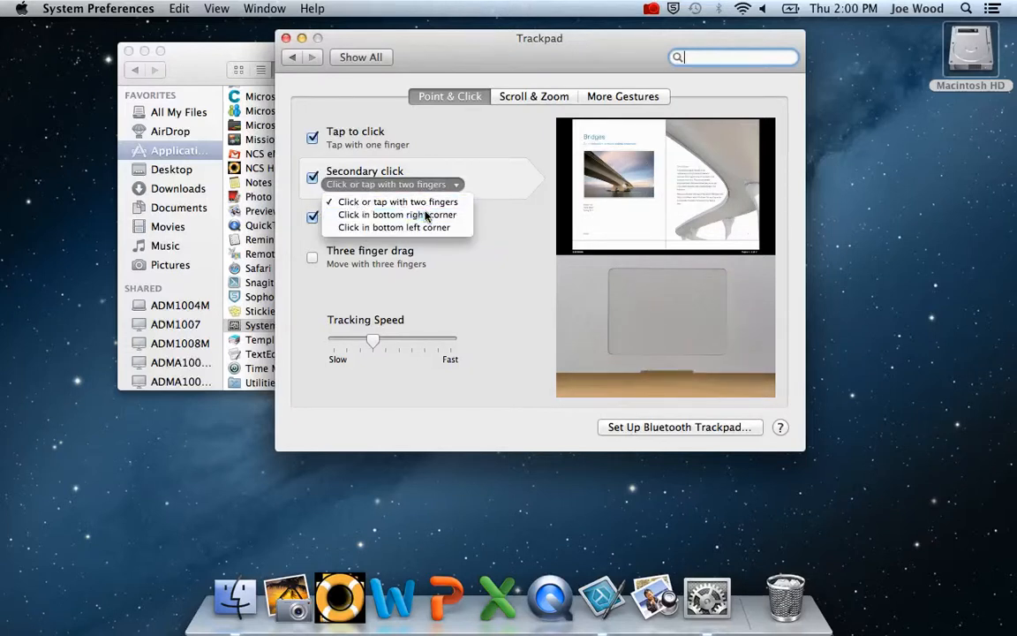
Try bottom-right corner secondary click, restore two-finger click, then view Scroll & Zoom and More Gestures.
left_click(396, 215)
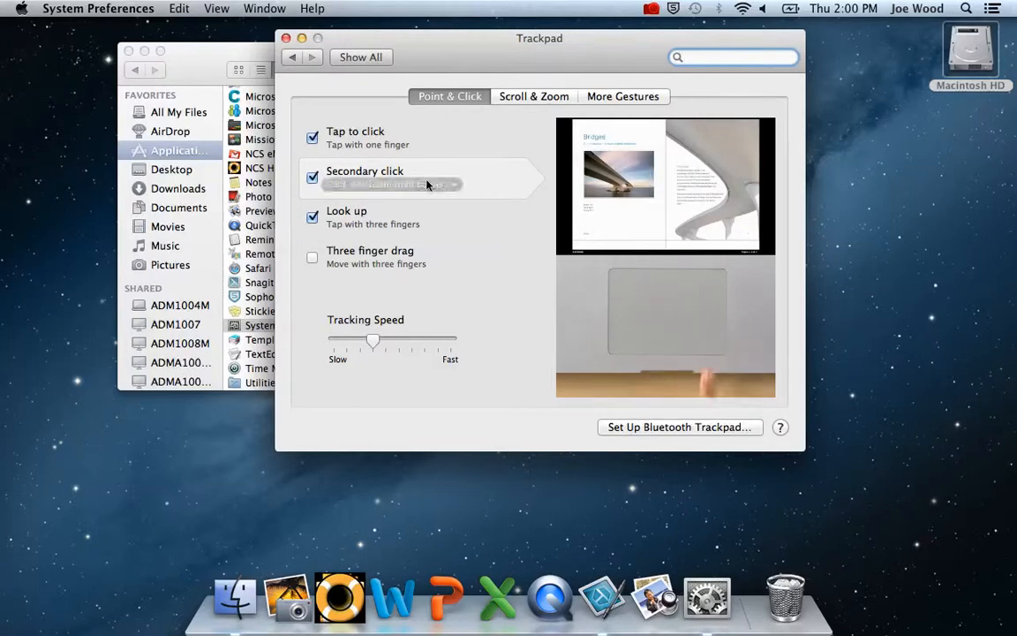
left_click(391, 184)
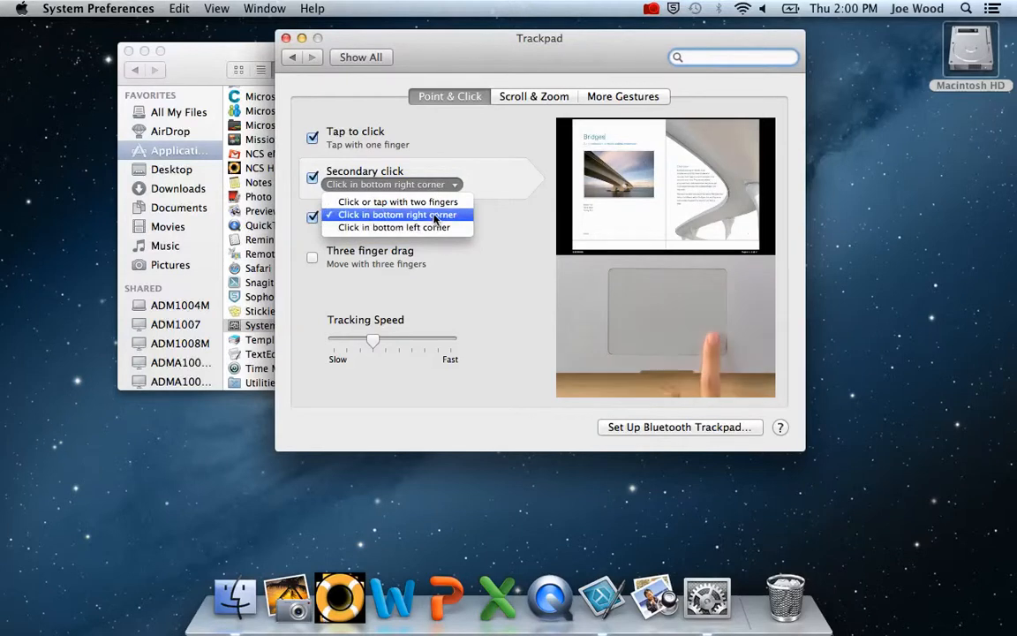
mouse_move(396, 201)
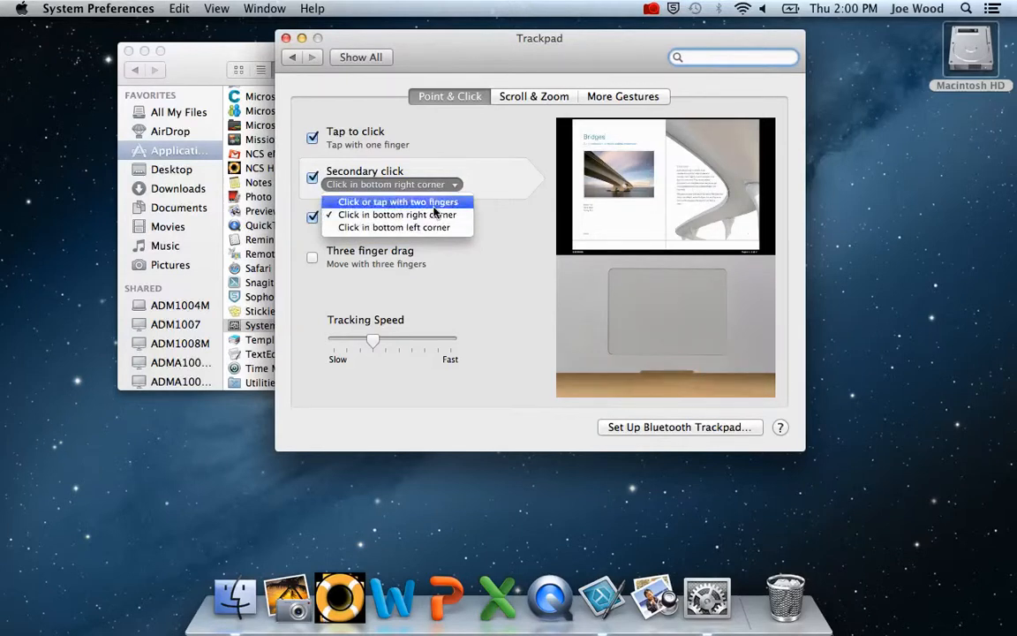
left_click(398, 202)
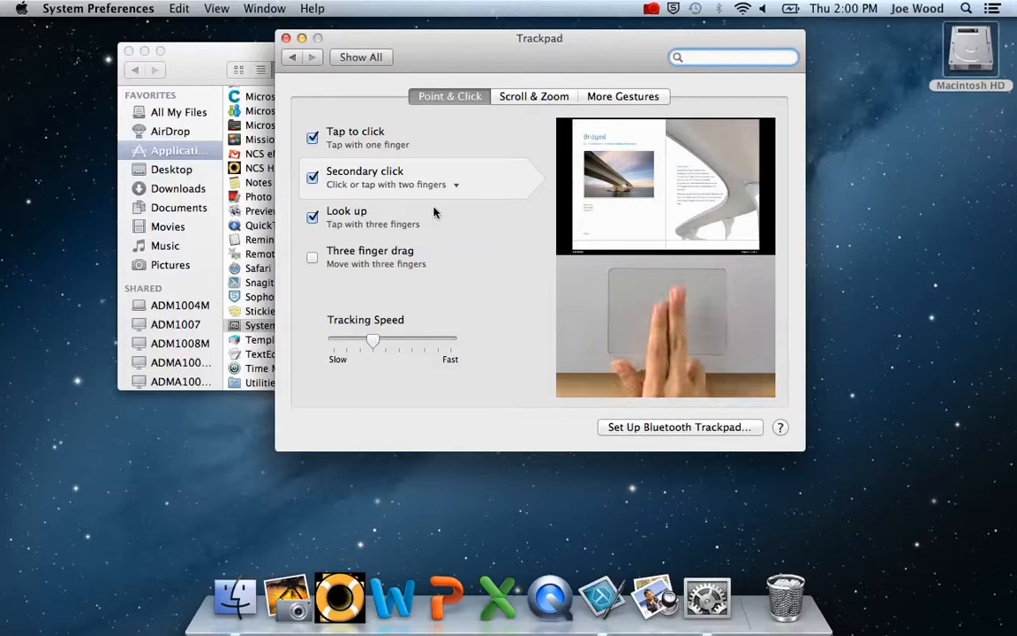
left_click(534, 96)
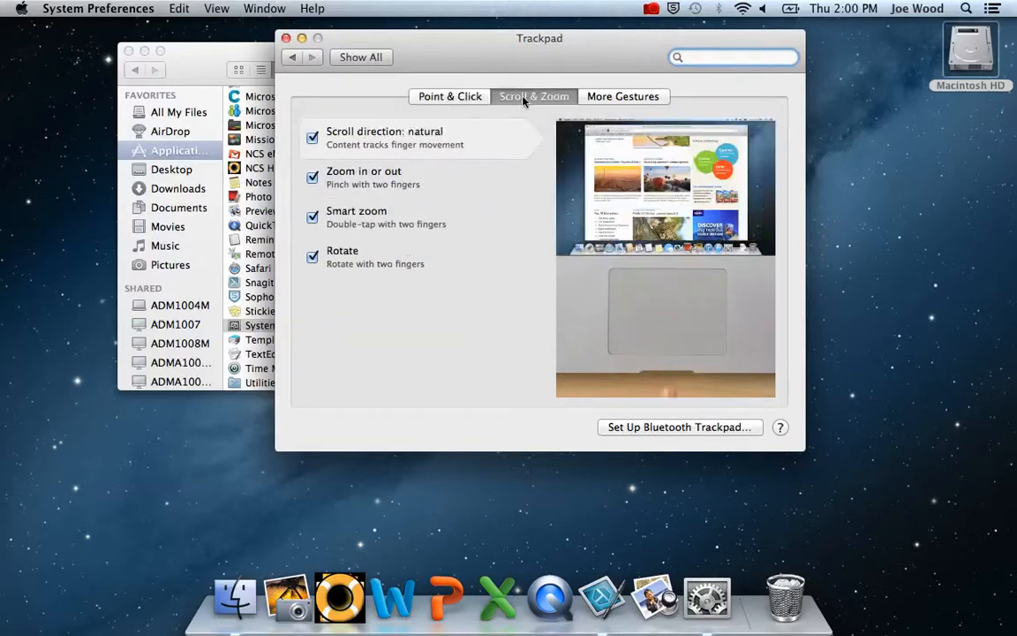
left_click(622, 97)
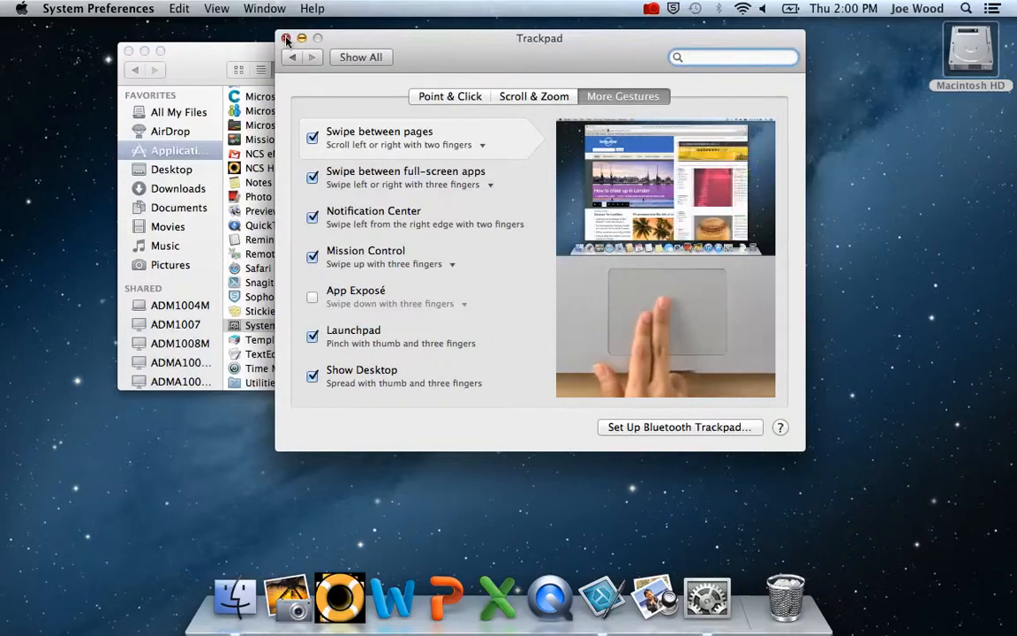
Close the Trackpad settings window.
left_click(286, 39)
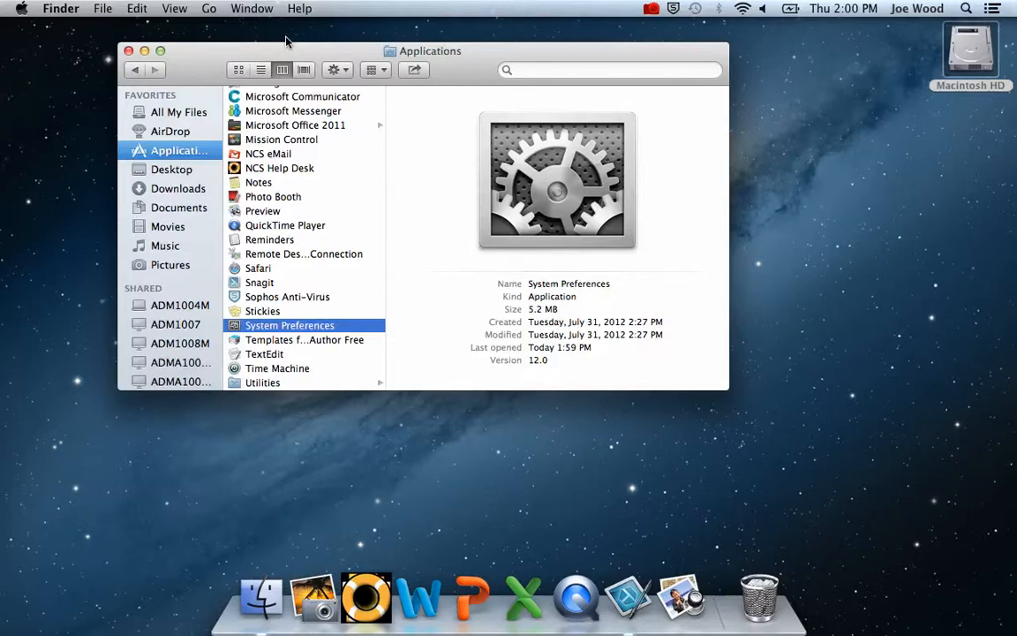
mouse_move(257, 306)
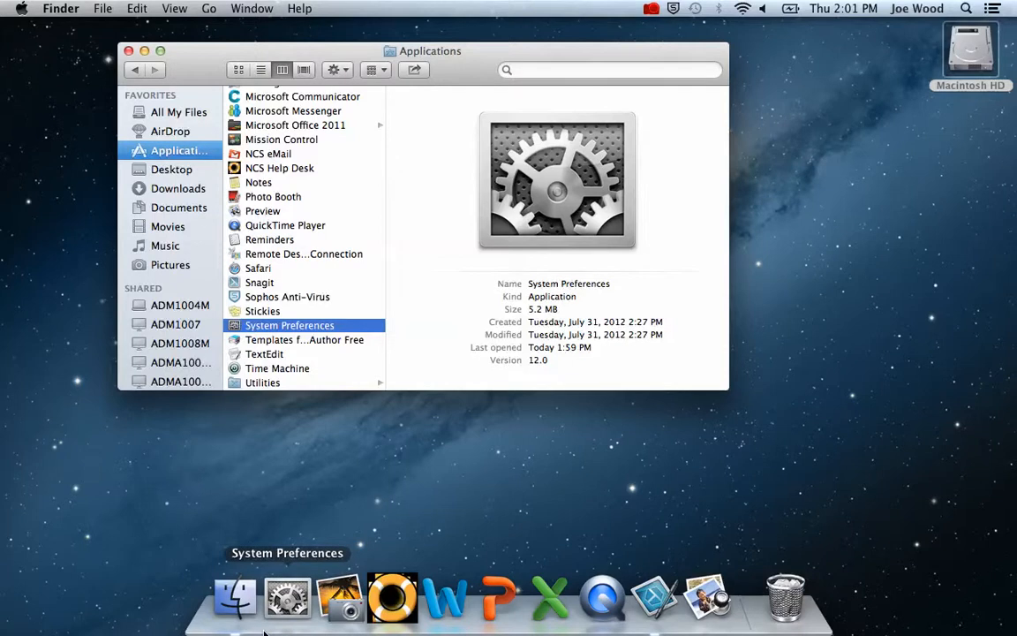
mouse_move(318, 255)
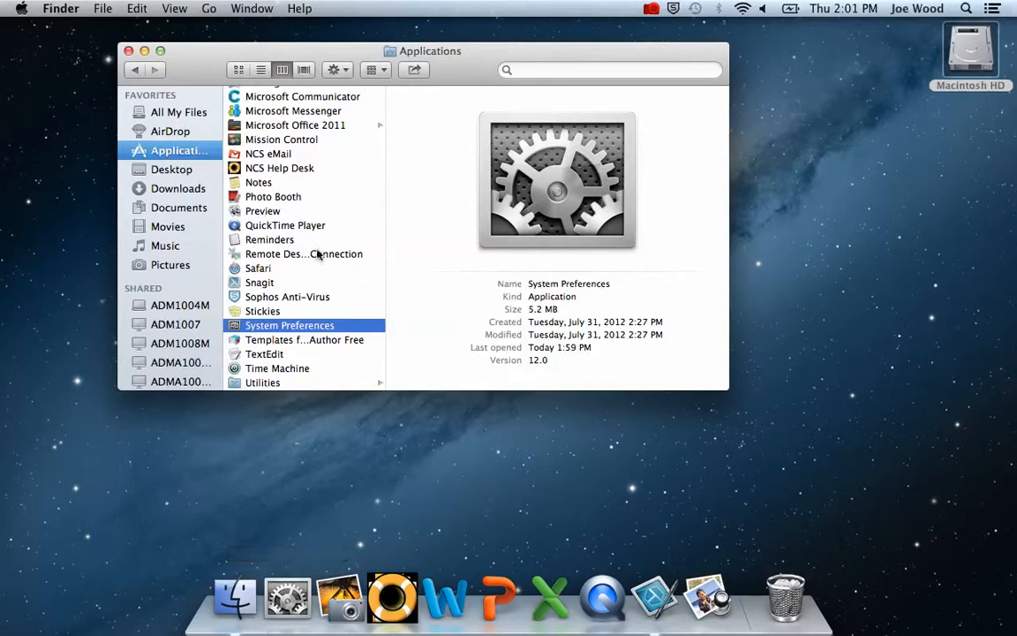
Select Google Chrome and then Safari in the Applications list to add to the Dock.
scroll("up", 3)
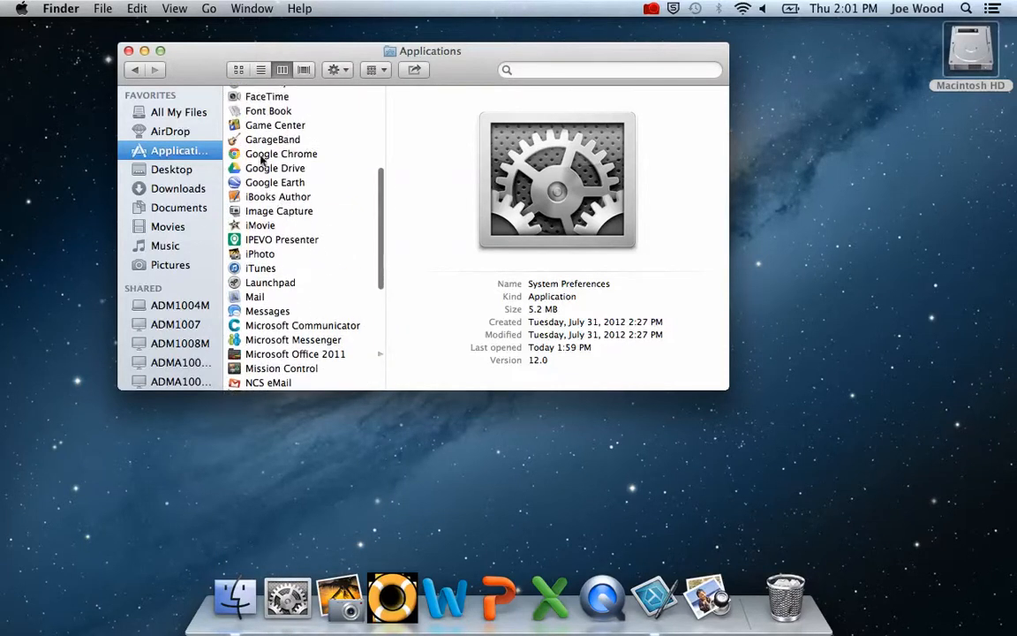
left_click(281, 153)
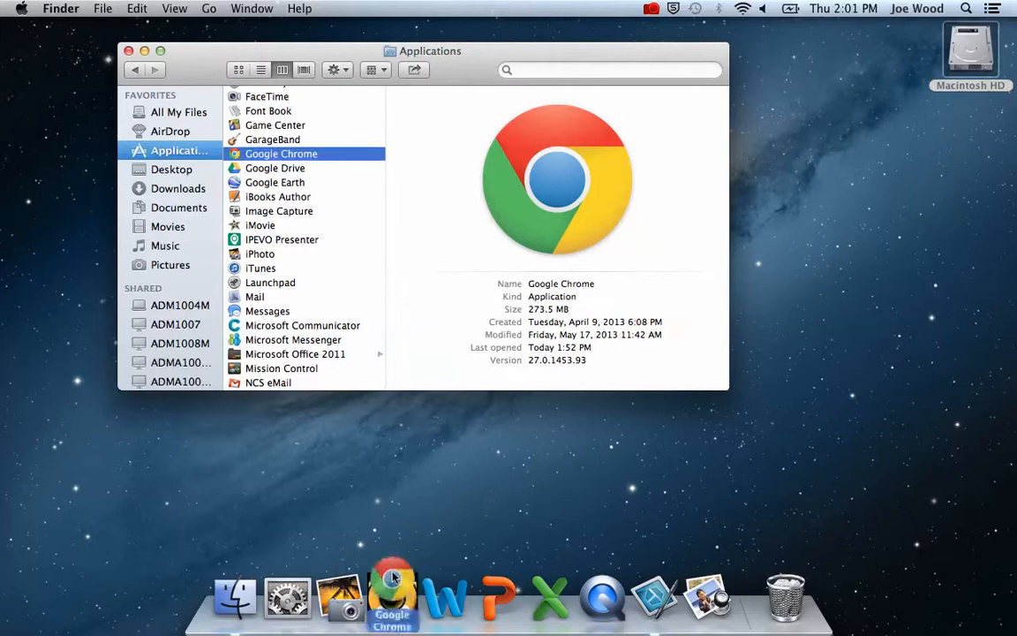
scroll("down", 3)
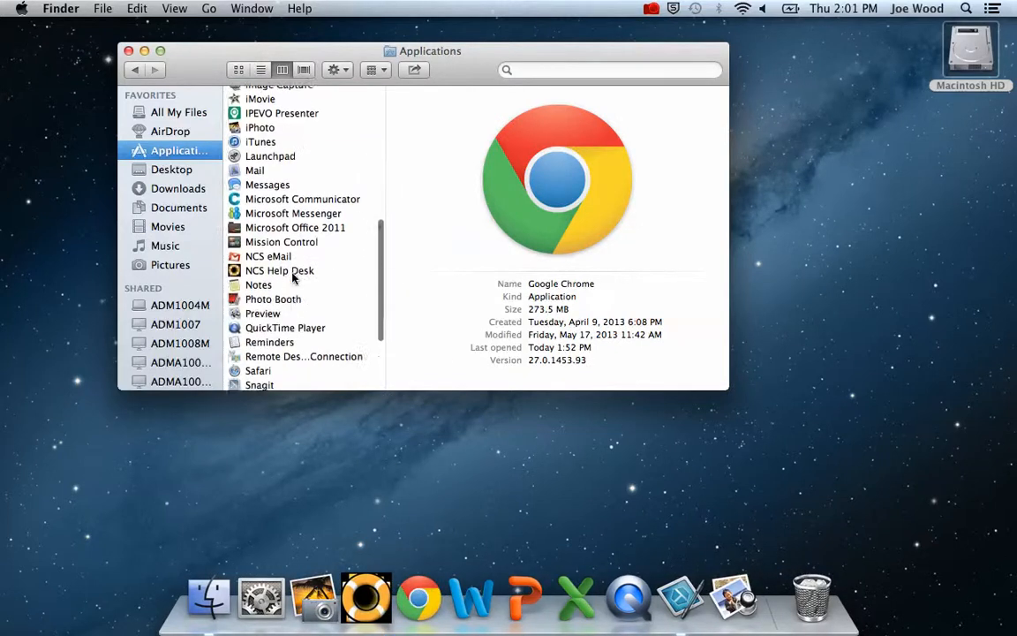
left_click(258, 314)
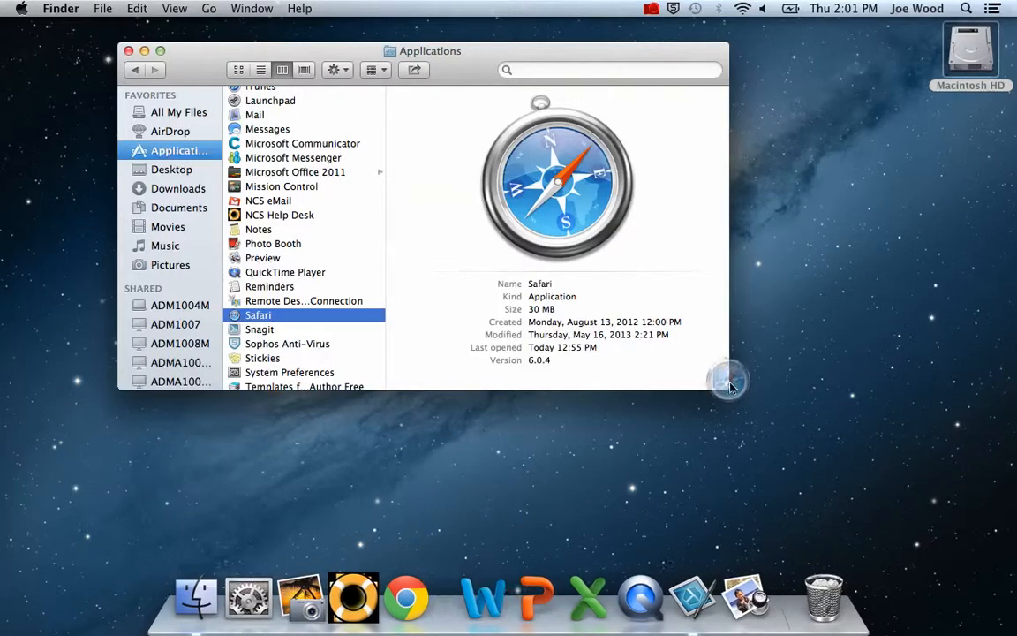
mouse_move(958, 185)
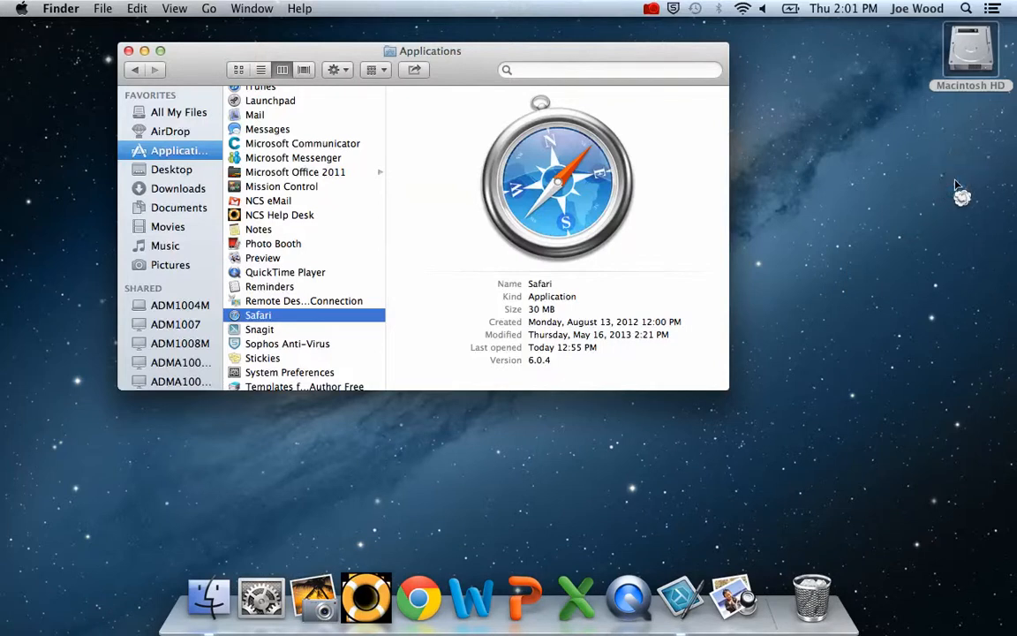
mouse_move(300, 367)
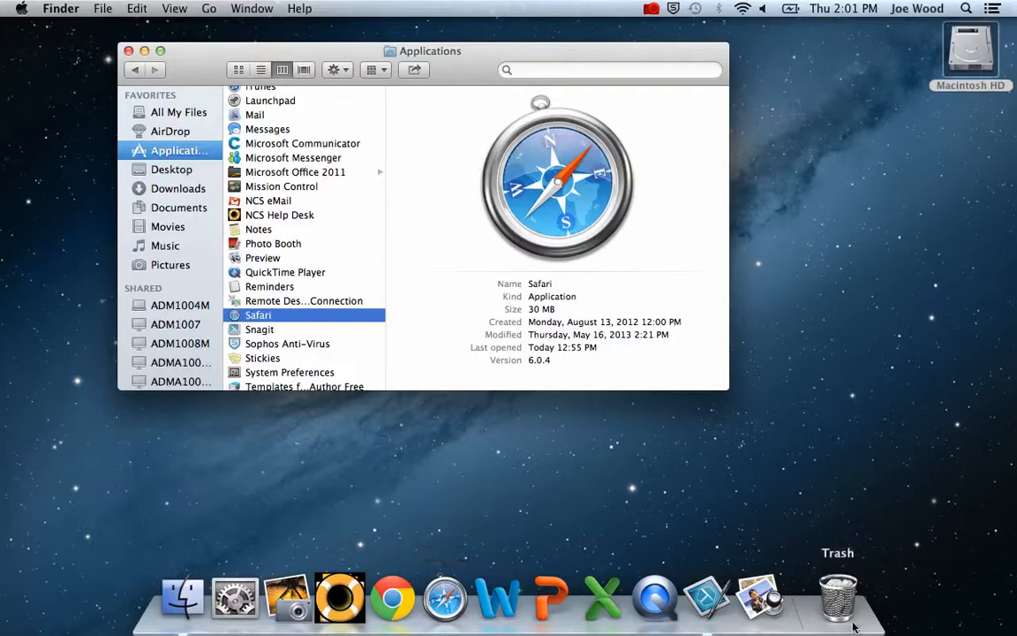
mouse_move(380, 207)
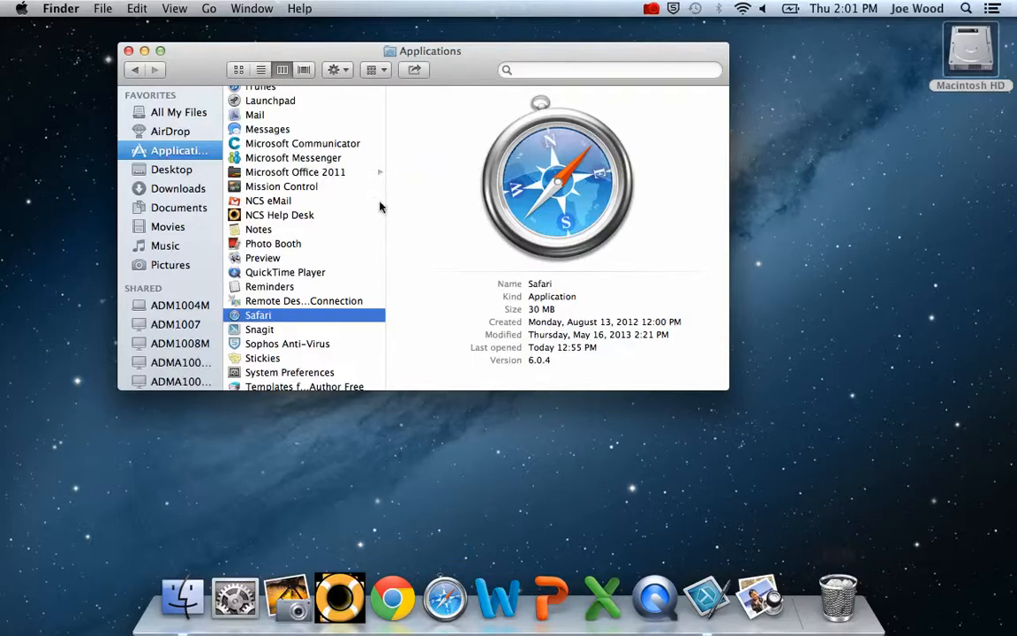
Close Applications and browse Macintosh HD > Users > jwood into the Downloads folder.
scroll("up", 3)
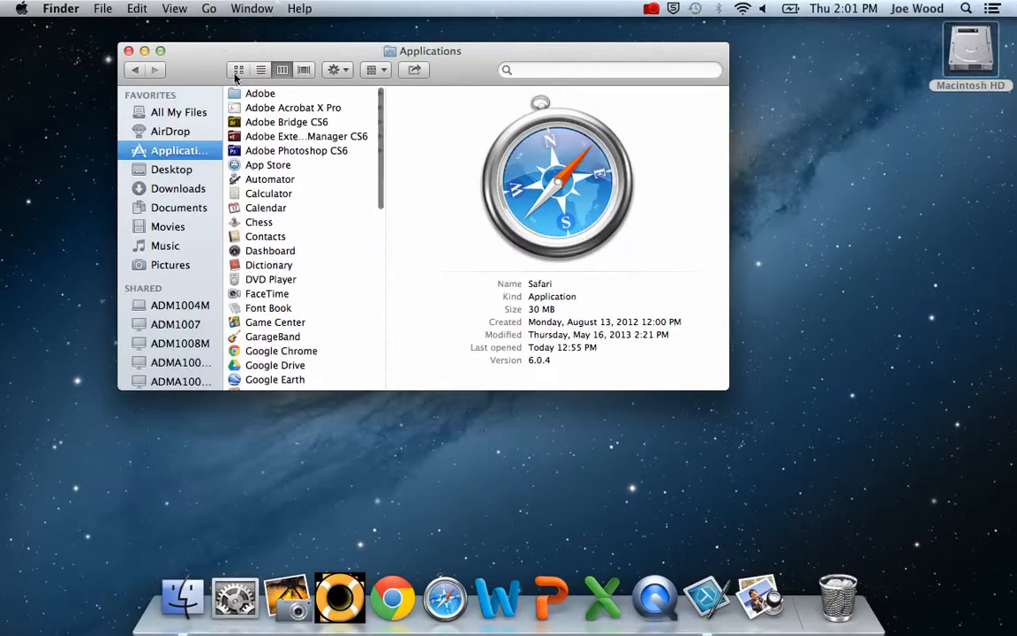
left_click(129, 50)
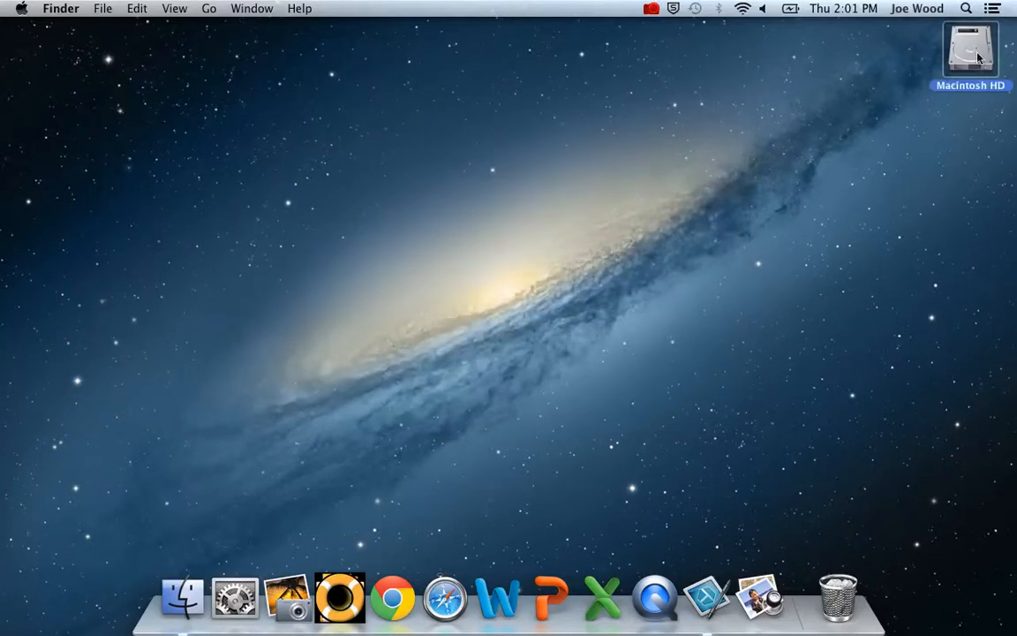
double_click(970, 48)
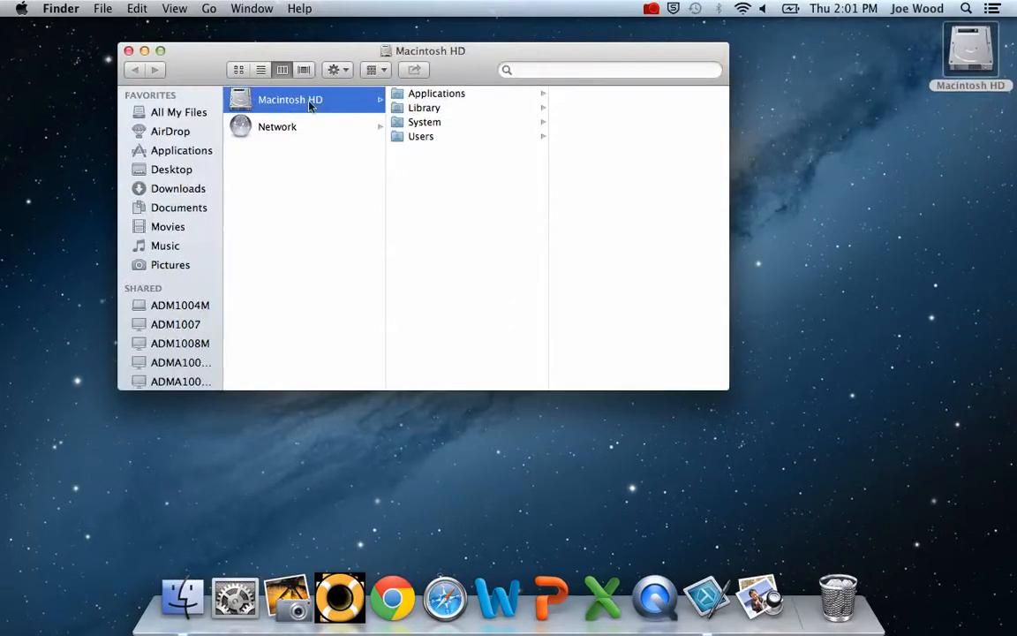
left_click(420, 136)
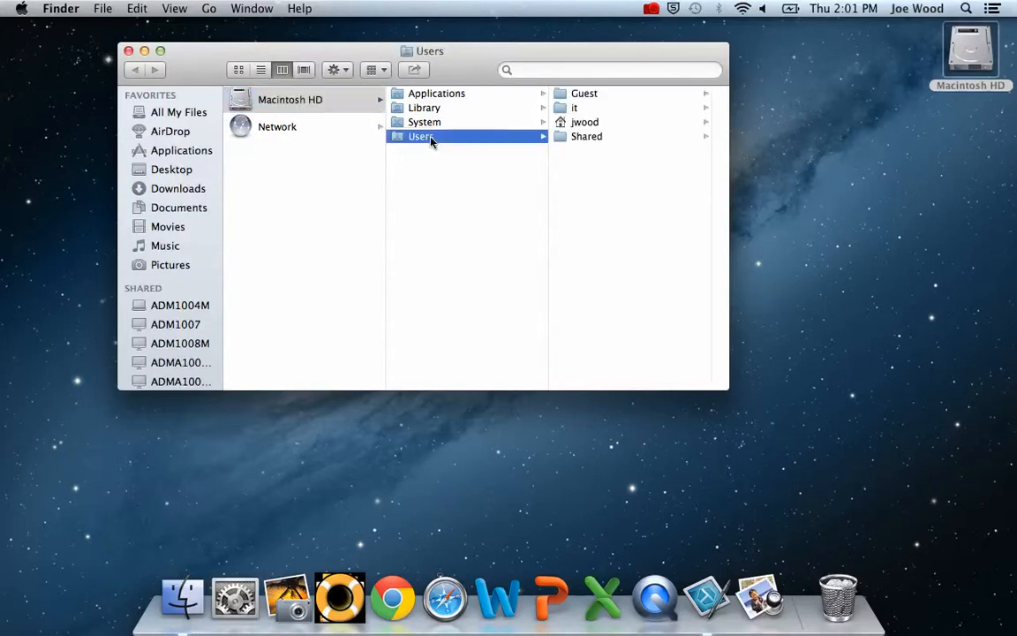
left_click(584, 121)
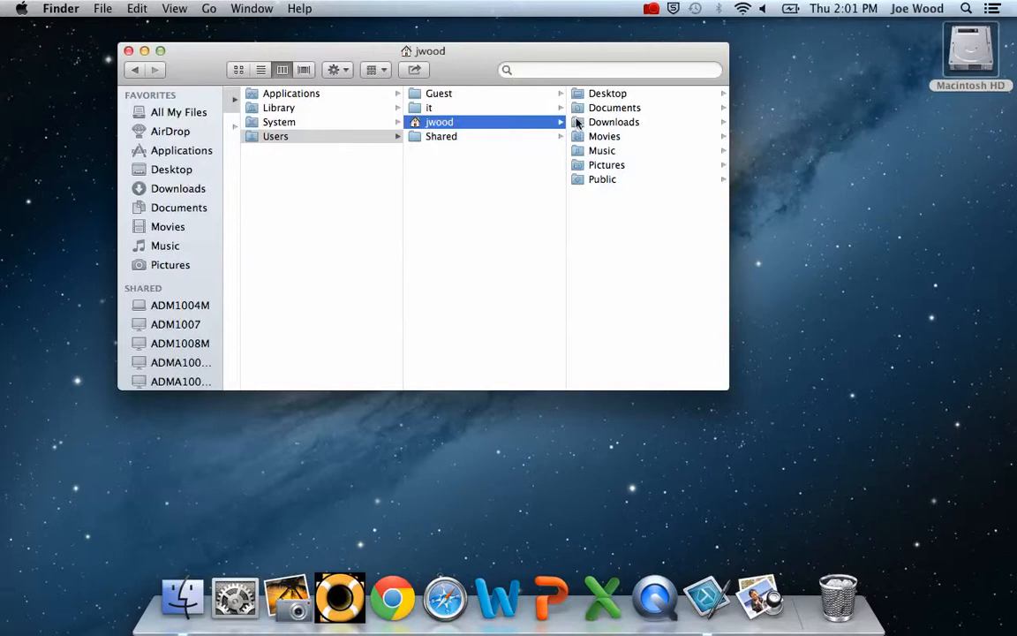
mouse_move(578, 106)
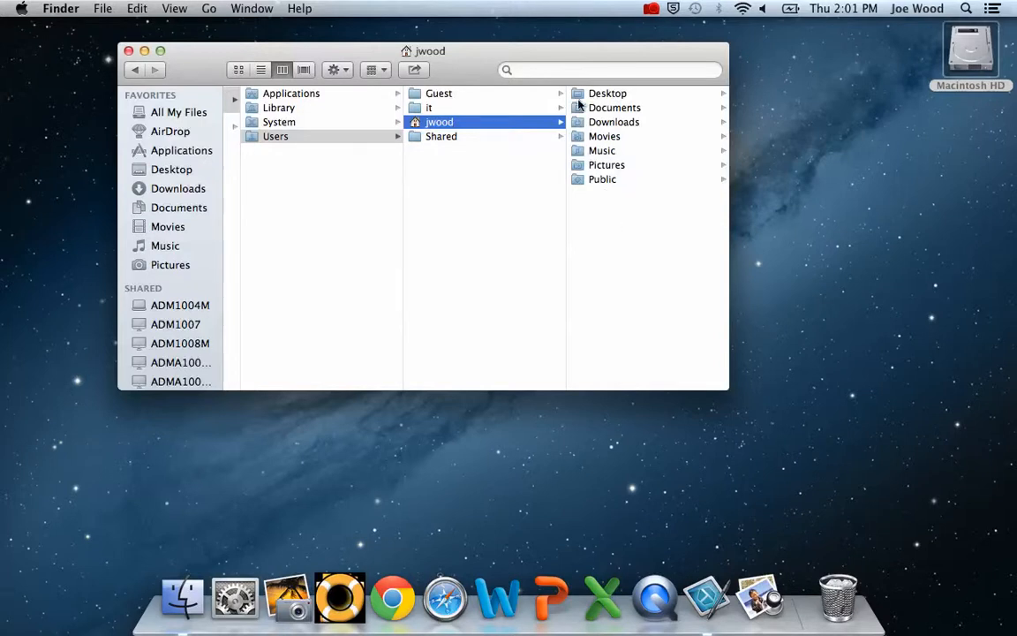
left_click(614, 122)
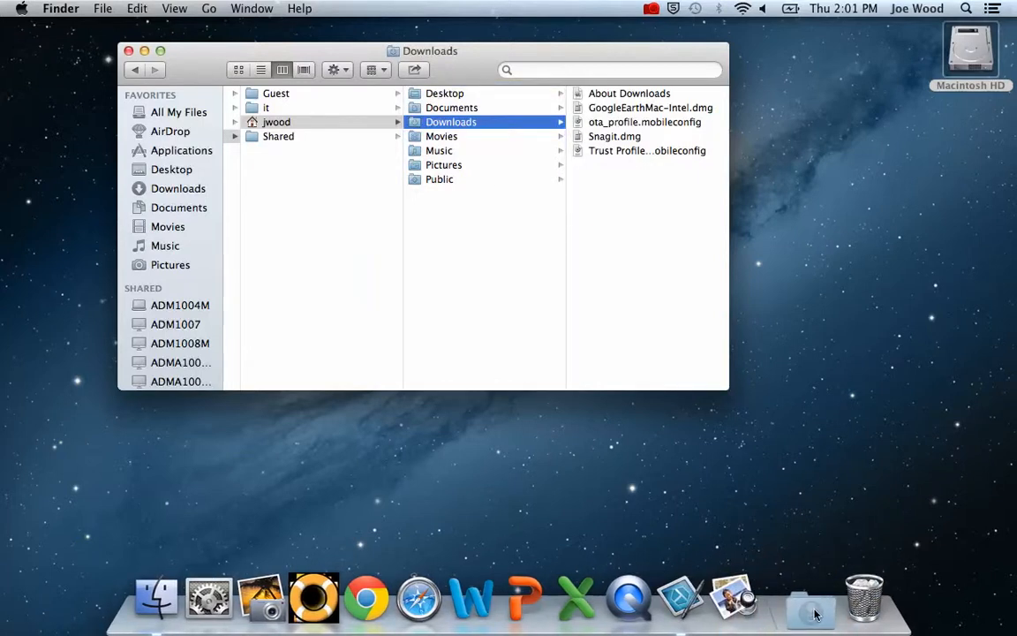
mouse_move(810, 596)
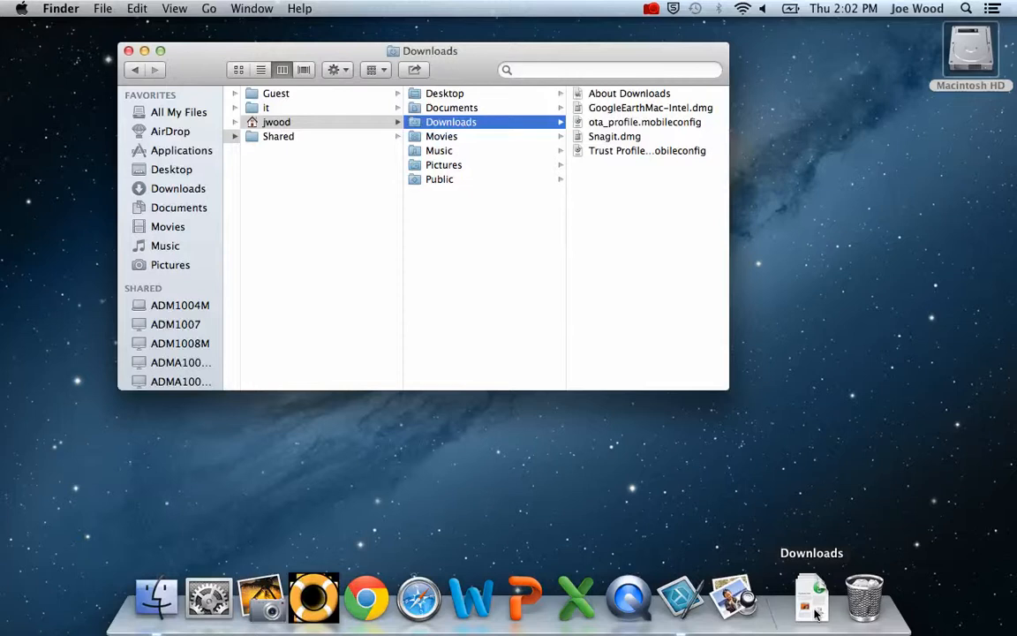
mouse_move(211, 122)
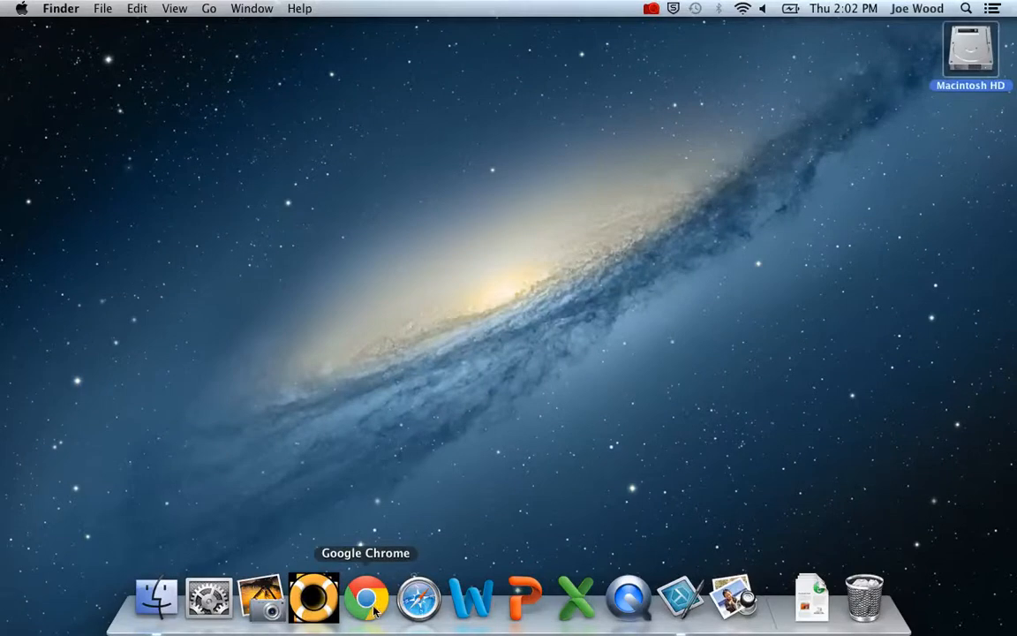
left_click(365, 598)
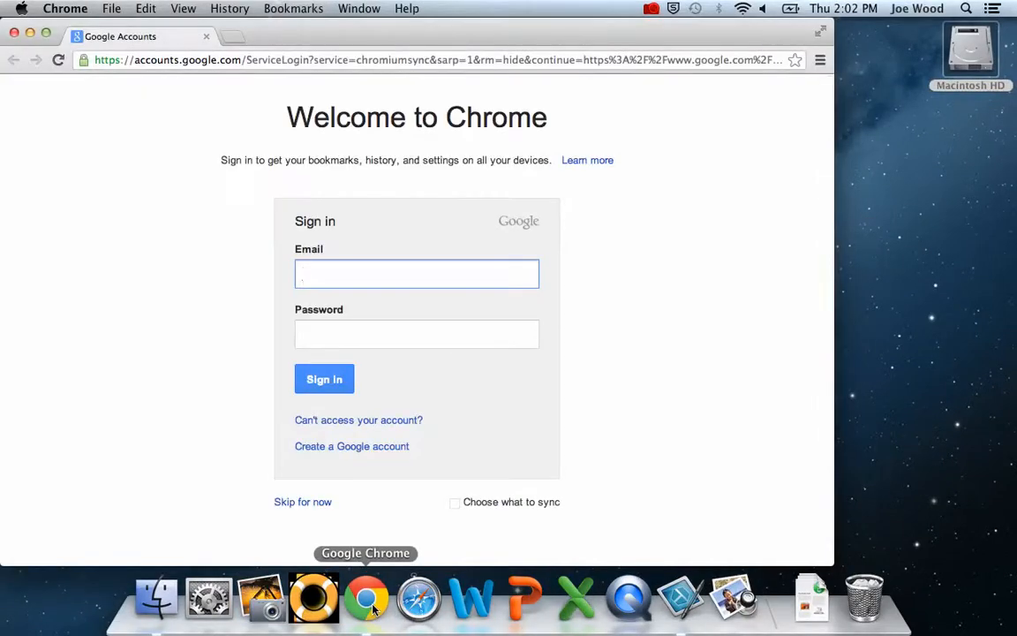
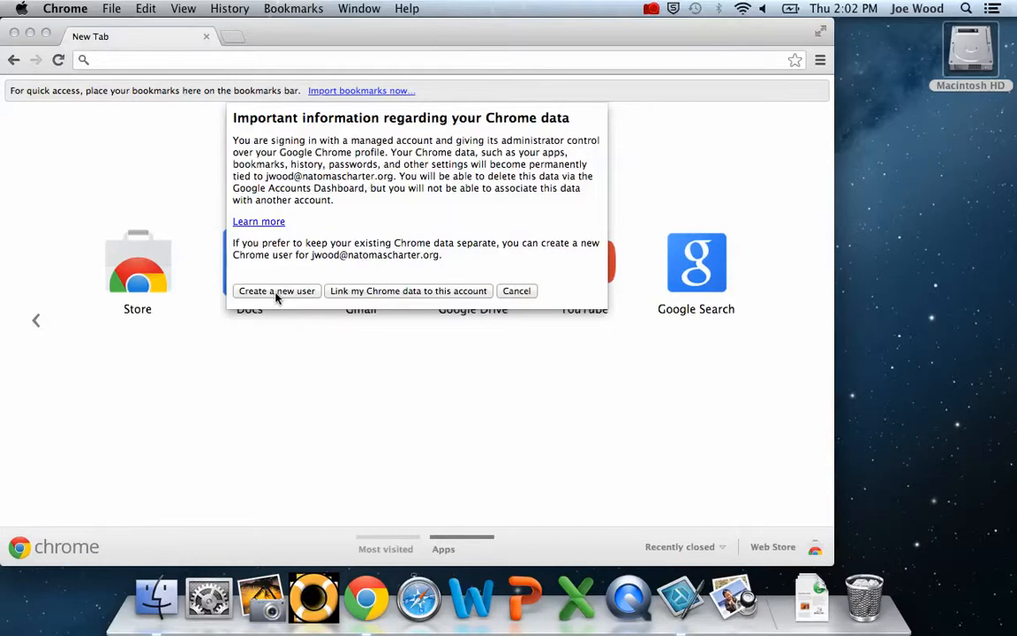
Choose Create a new user so the school account syncs into its own Chrome profile.
left_click(276, 290)
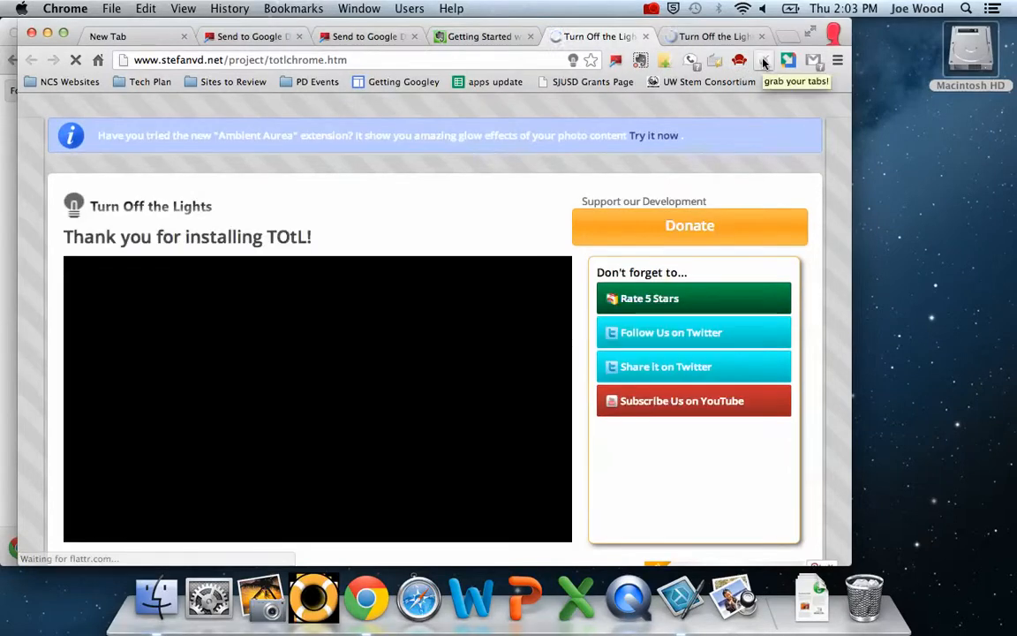
mouse_move(740, 60)
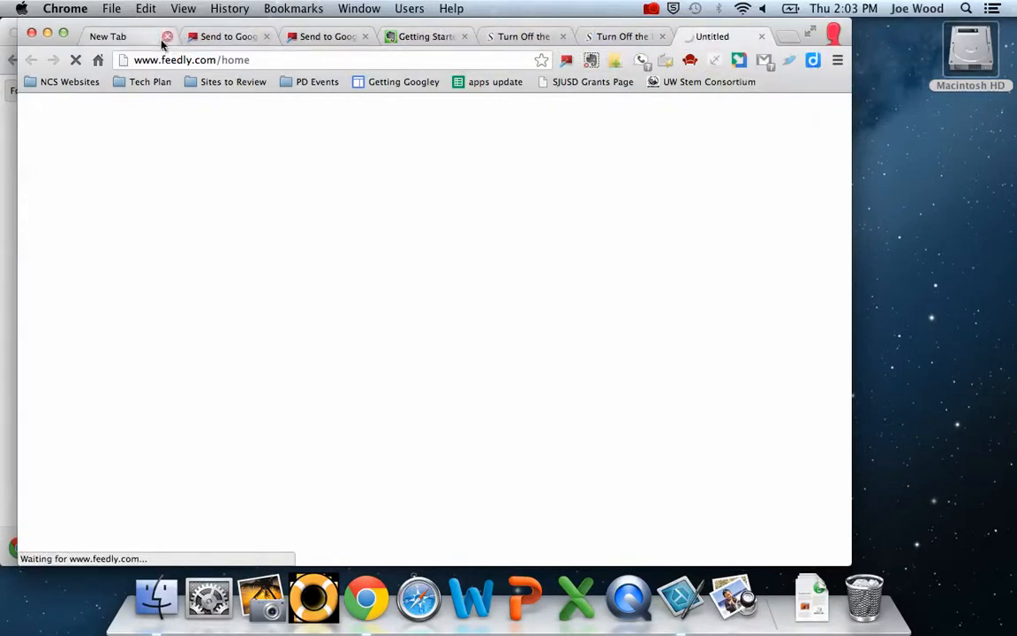
Glance at Tech Plan bookmarks, page through installed web apps, return to Most visited, open Chrome menu.
left_click(150, 81)
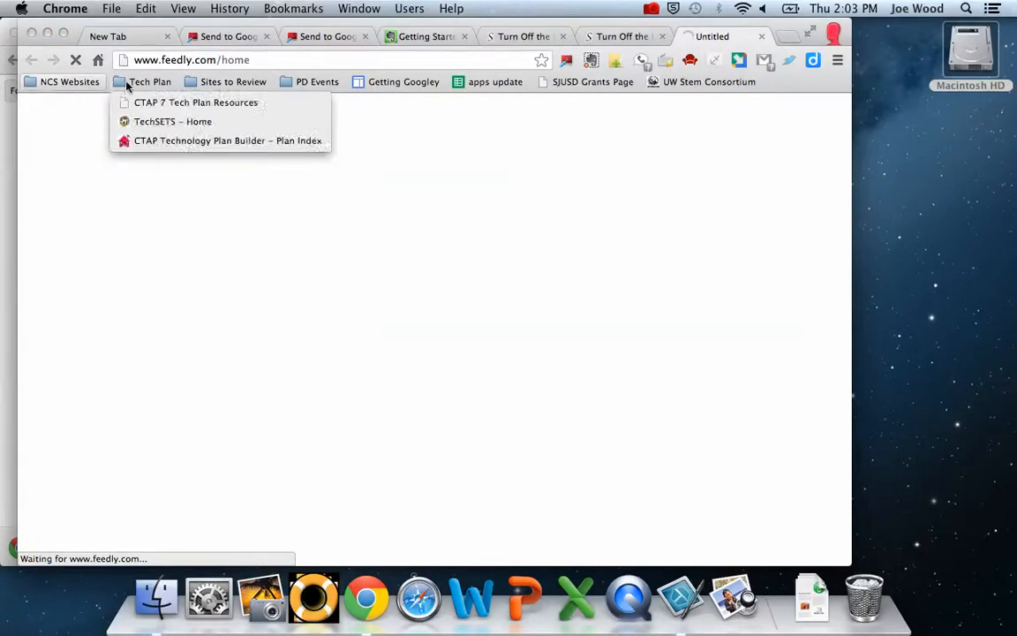
left_click(316, 81)
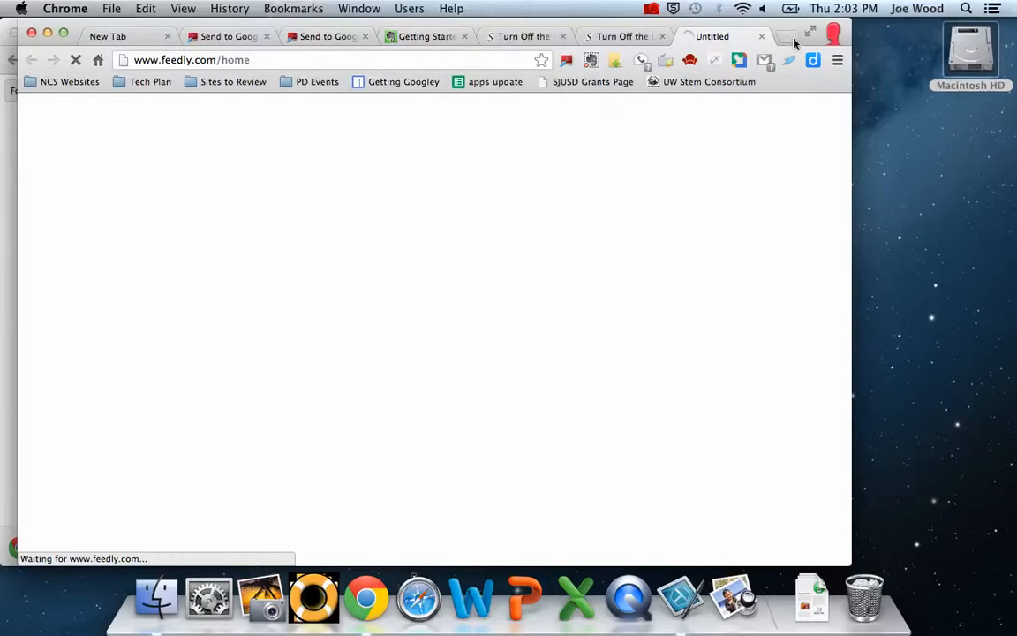
left_click(786, 36)
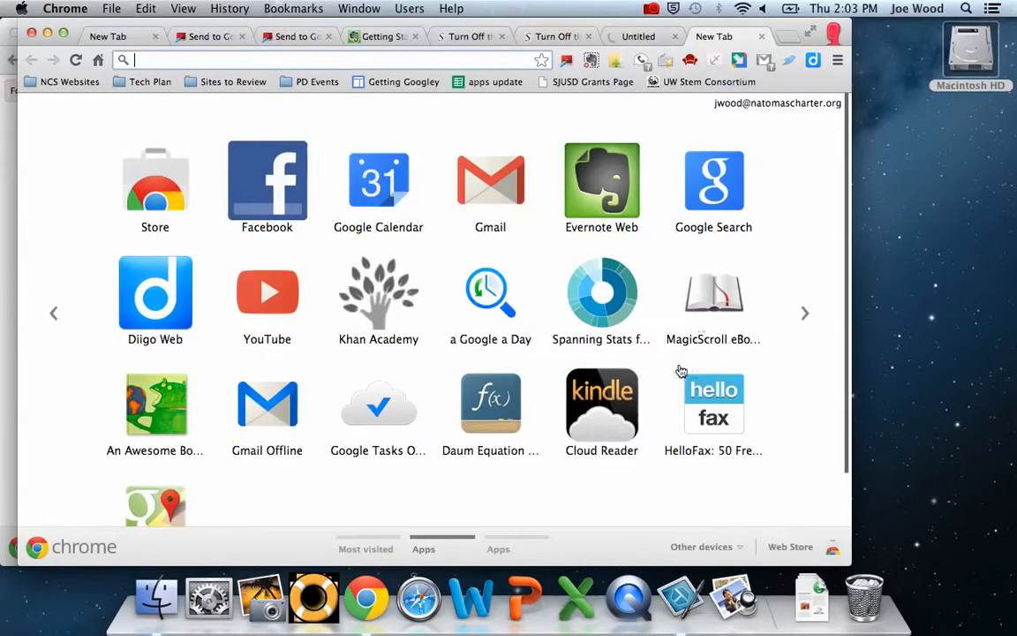
left_click(804, 312)
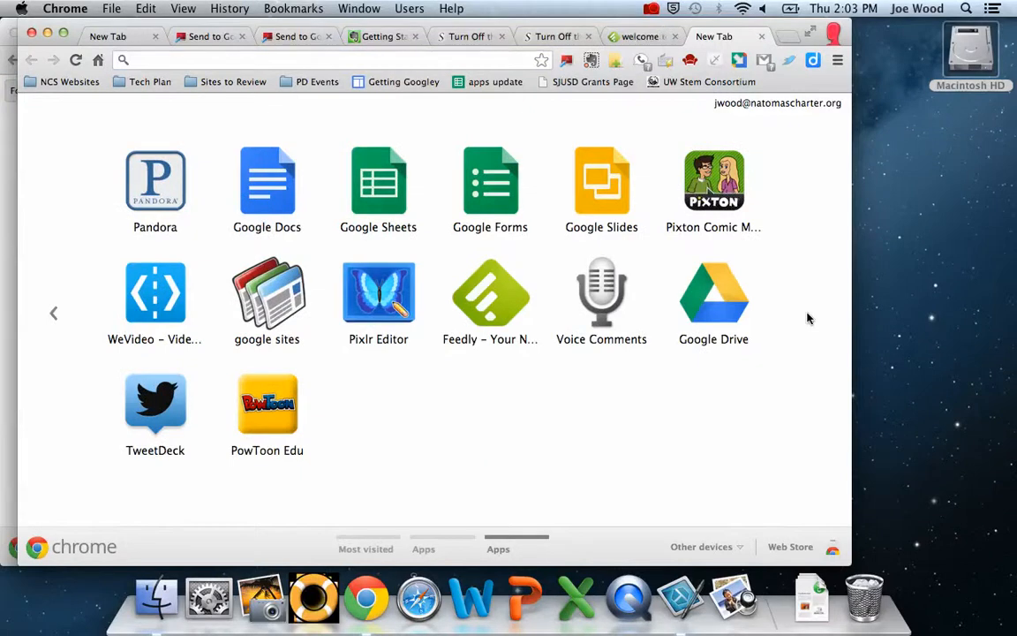
mouse_move(55, 317)
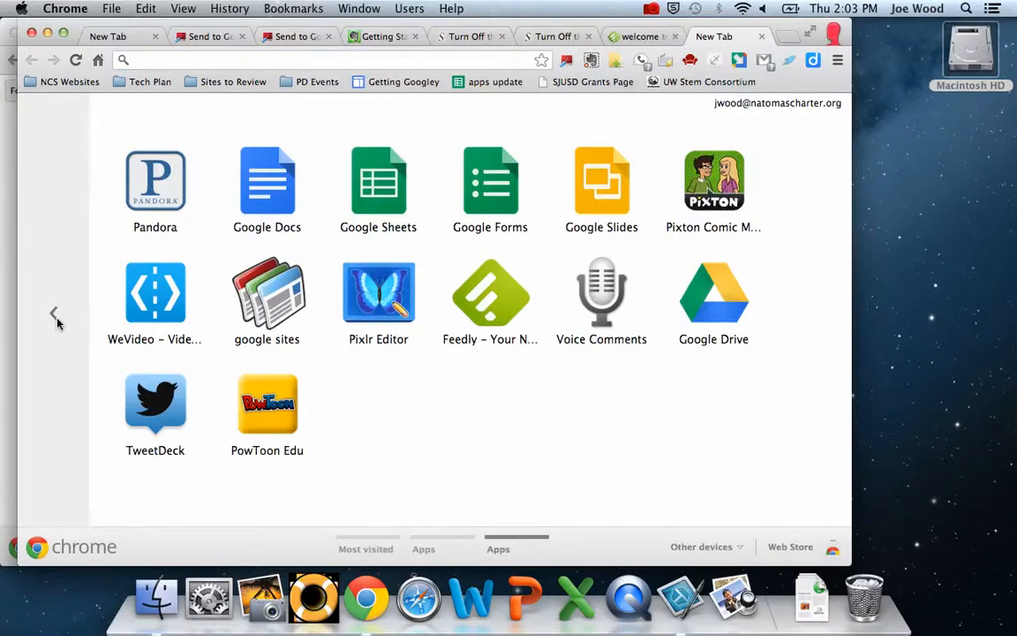
left_click(366, 548)
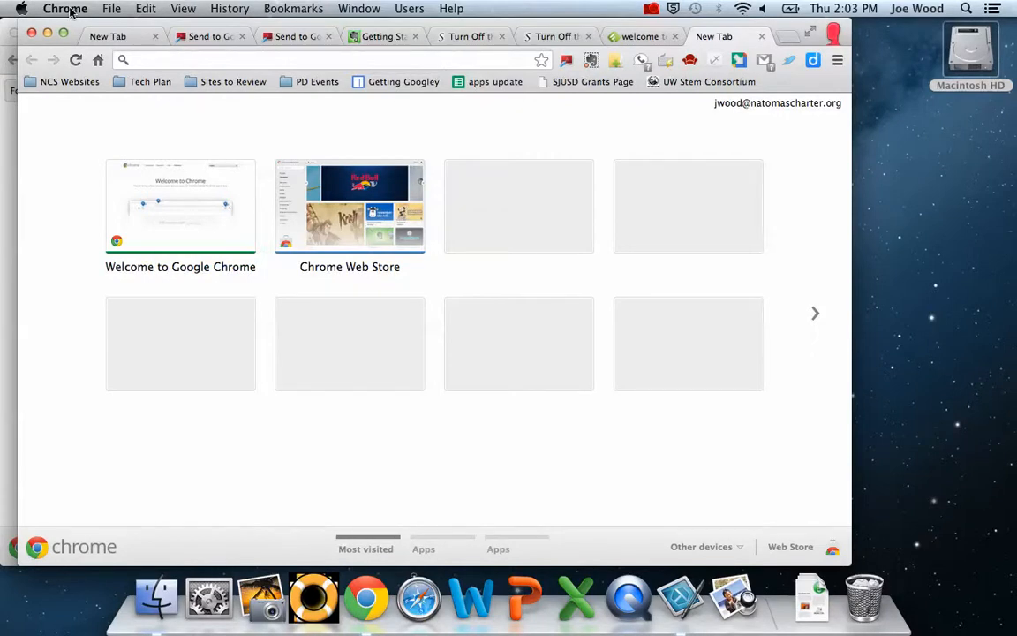
left_click(65, 8)
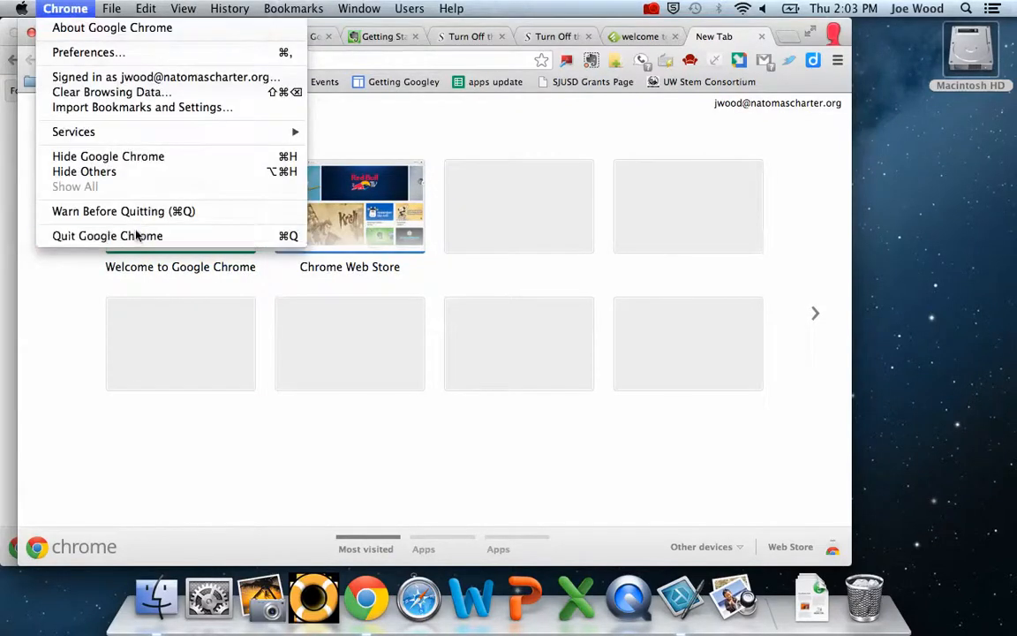
Quit Google Chrome and launch Google Drive from Macintosh HD's Applications folder.
left_click(107, 235)
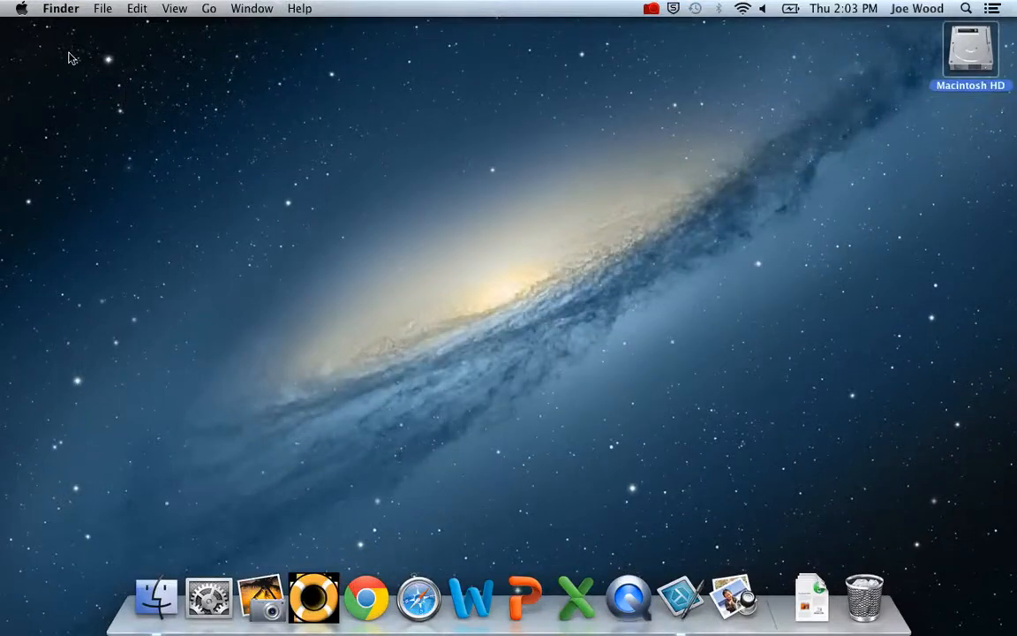
mouse_move(38, 140)
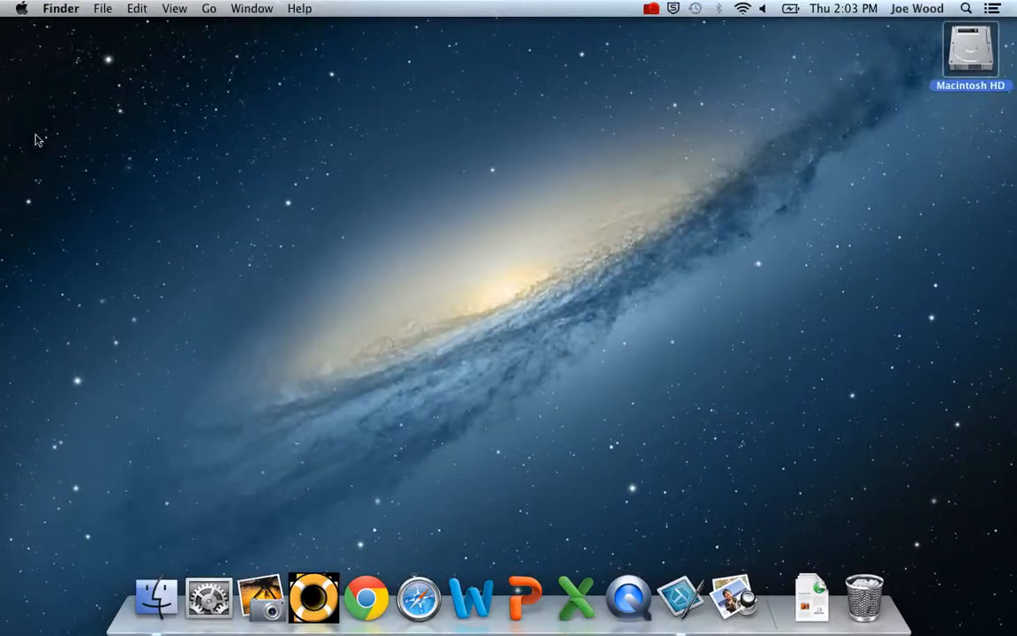
mouse_move(156, 597)
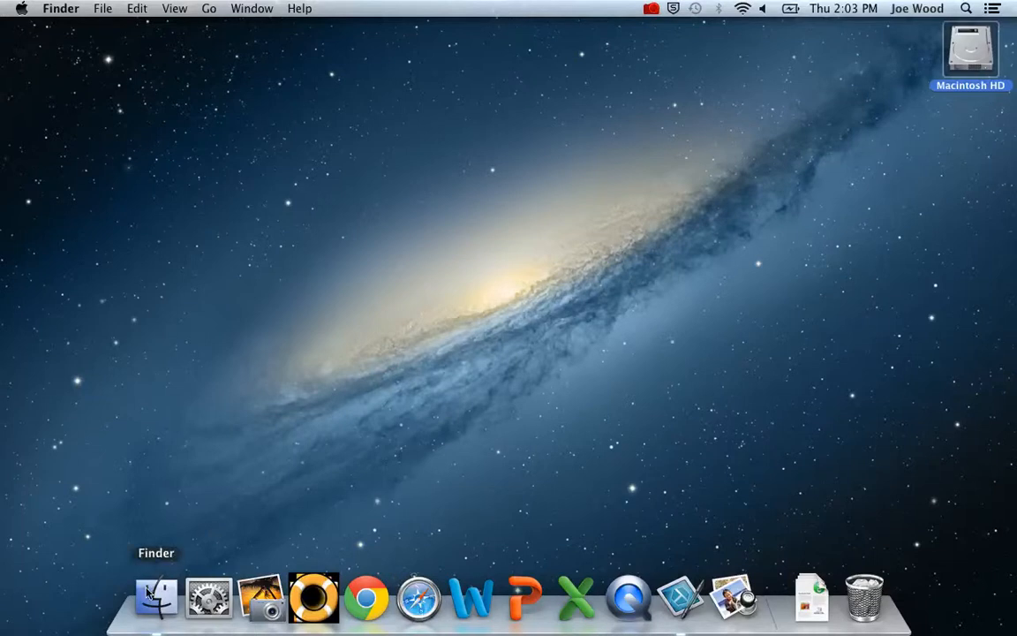
mouse_move(971, 48)
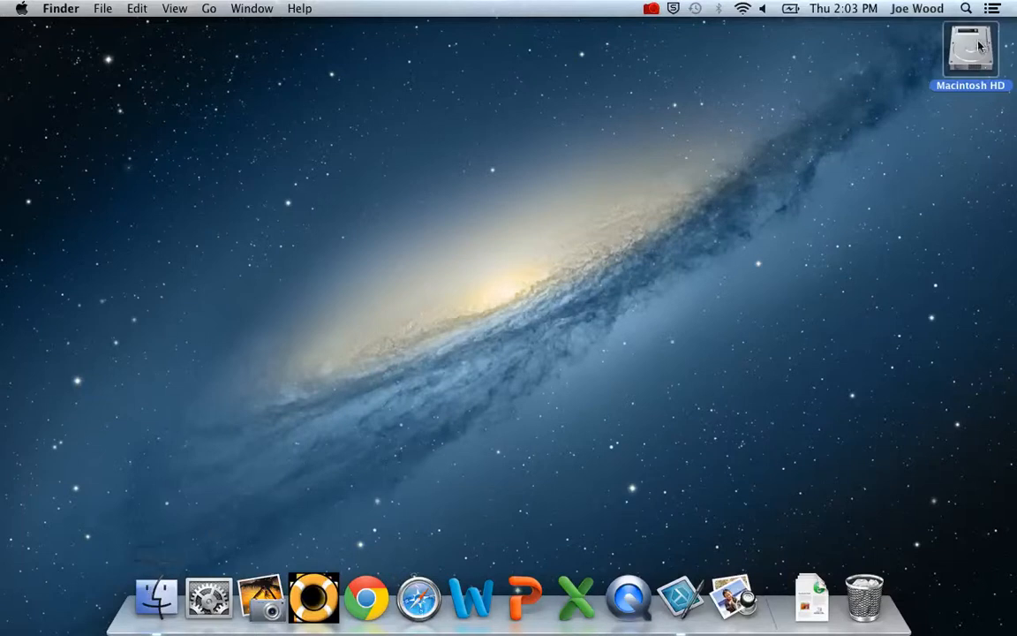
double_click(971, 49)
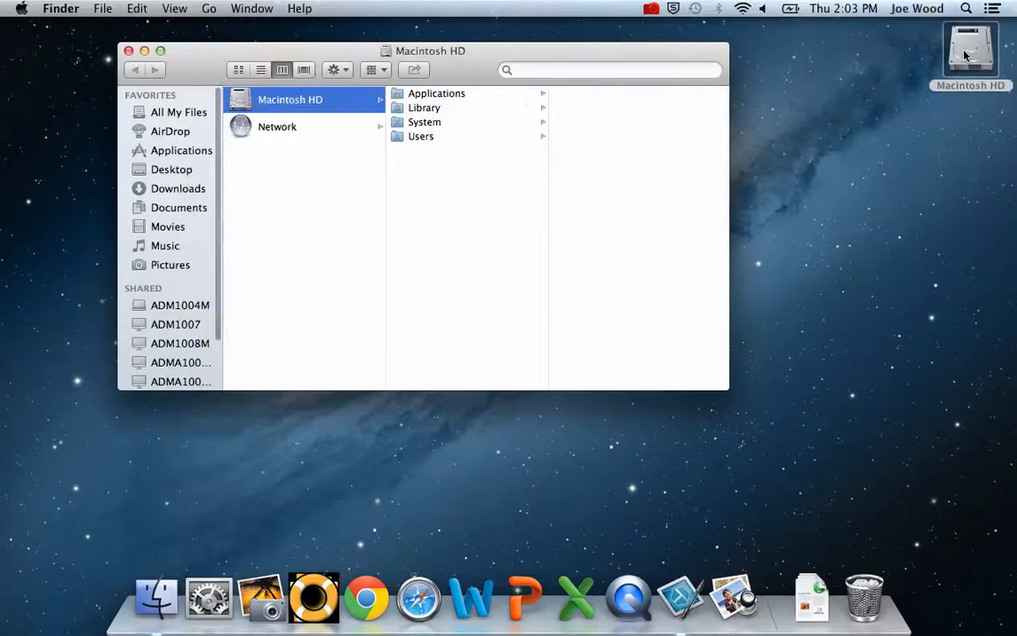
left_click(436, 93)
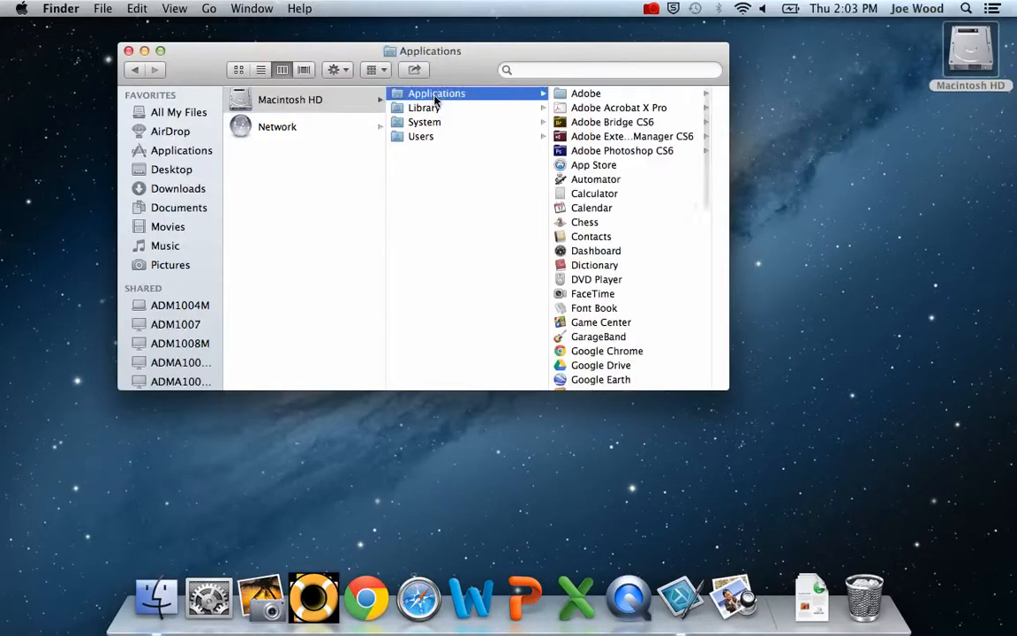
scroll("down", 3)
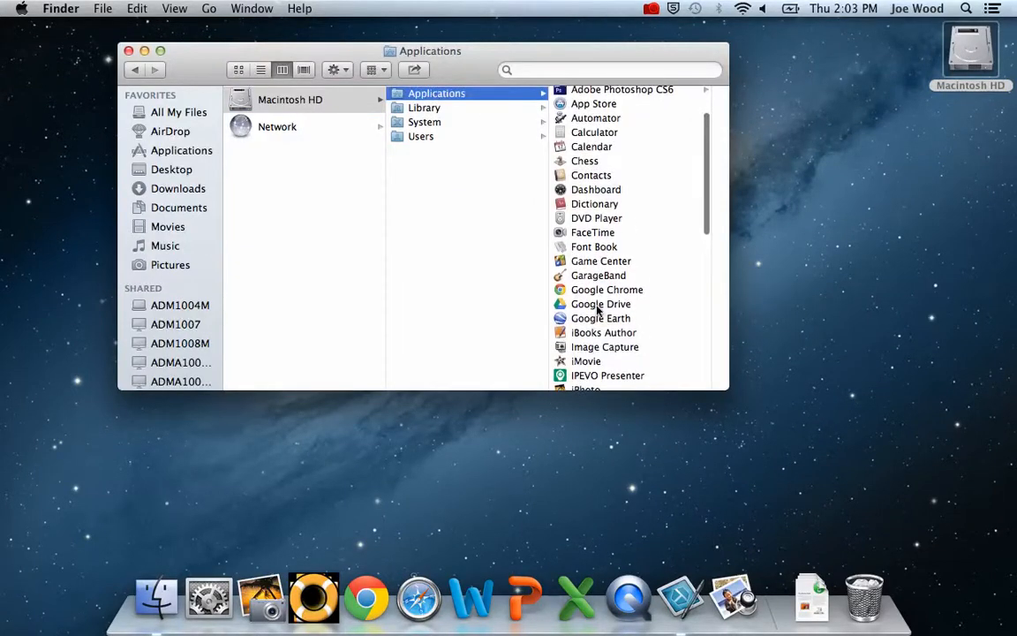
double_click(601, 304)
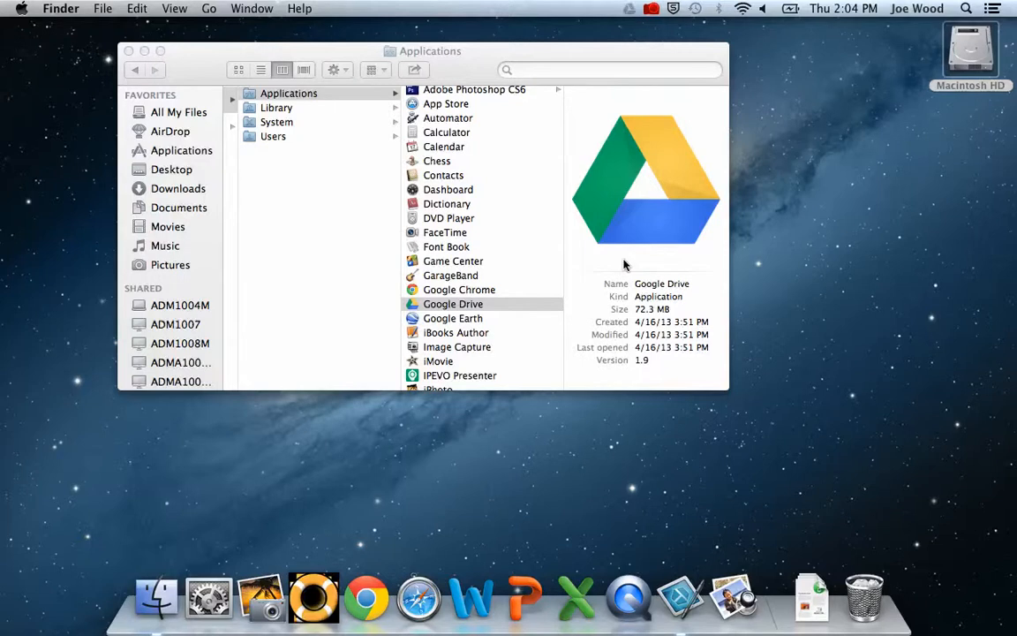
Sign in to Google Drive with the account password.
double_click(453, 303)
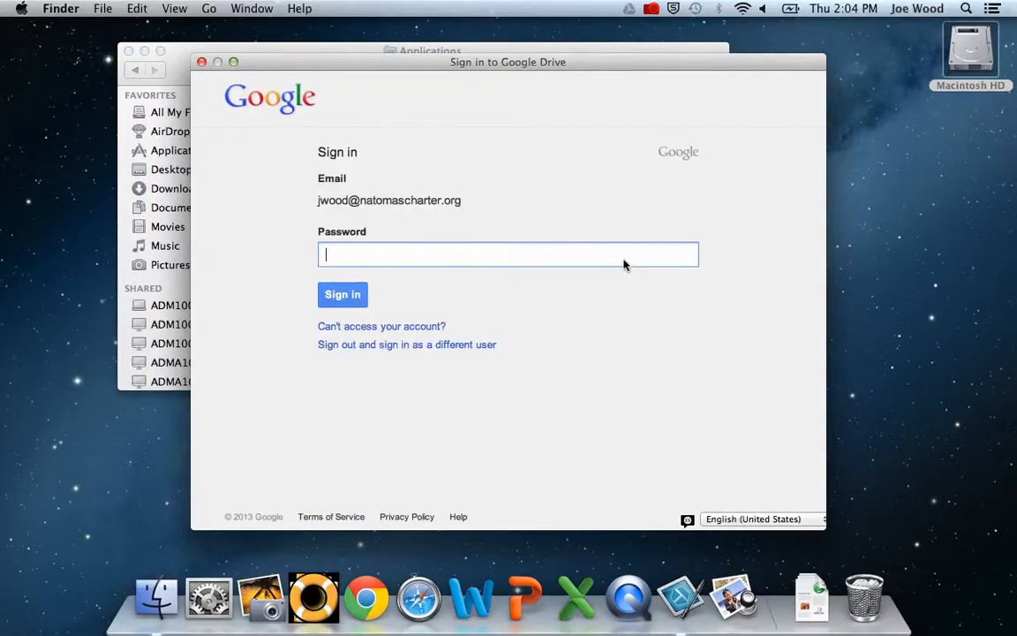
type("••")
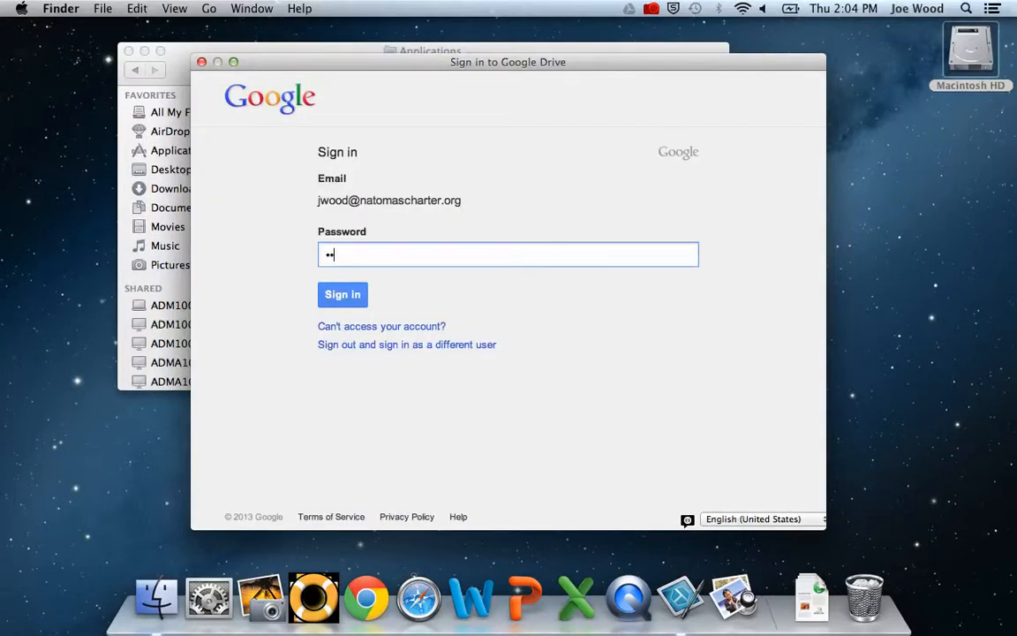
type("password")
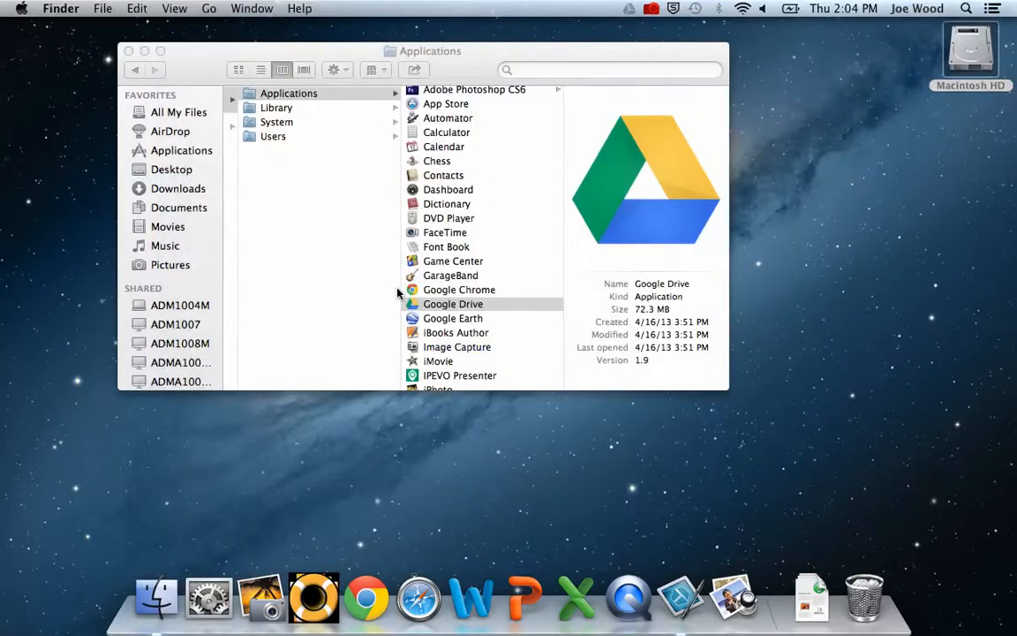
Enable Google Drive's Finder integration, authorizing it with the Mac password.
double_click(453, 304)
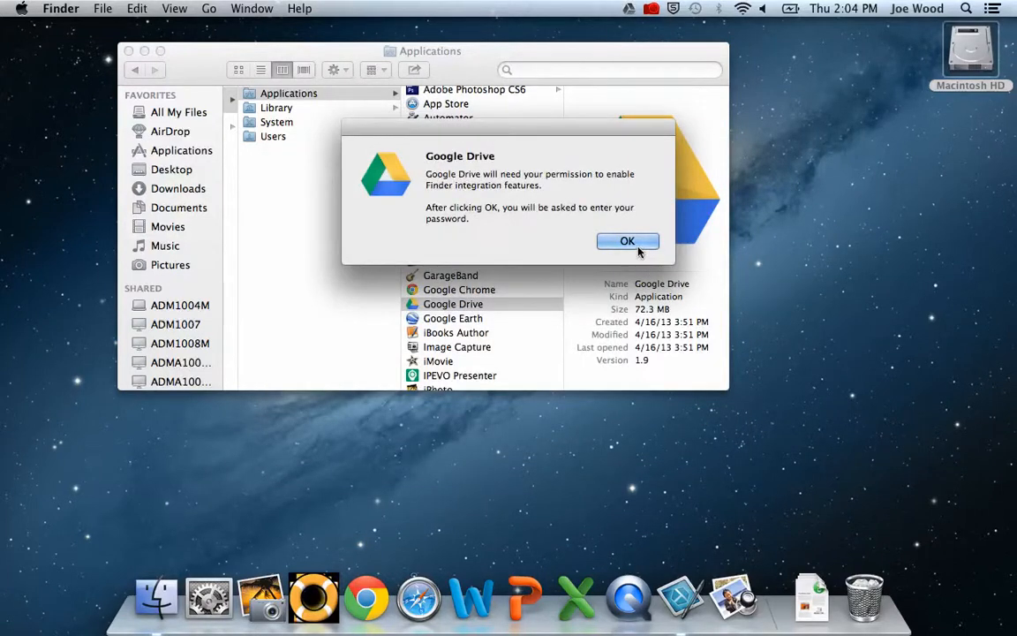
left_click(627, 241)
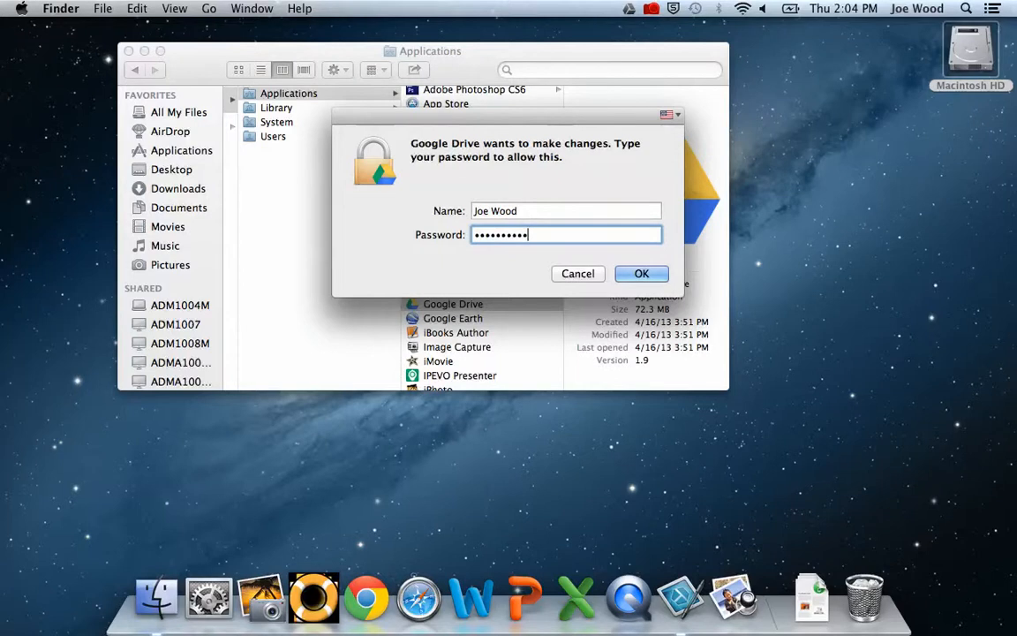
left_click(642, 273)
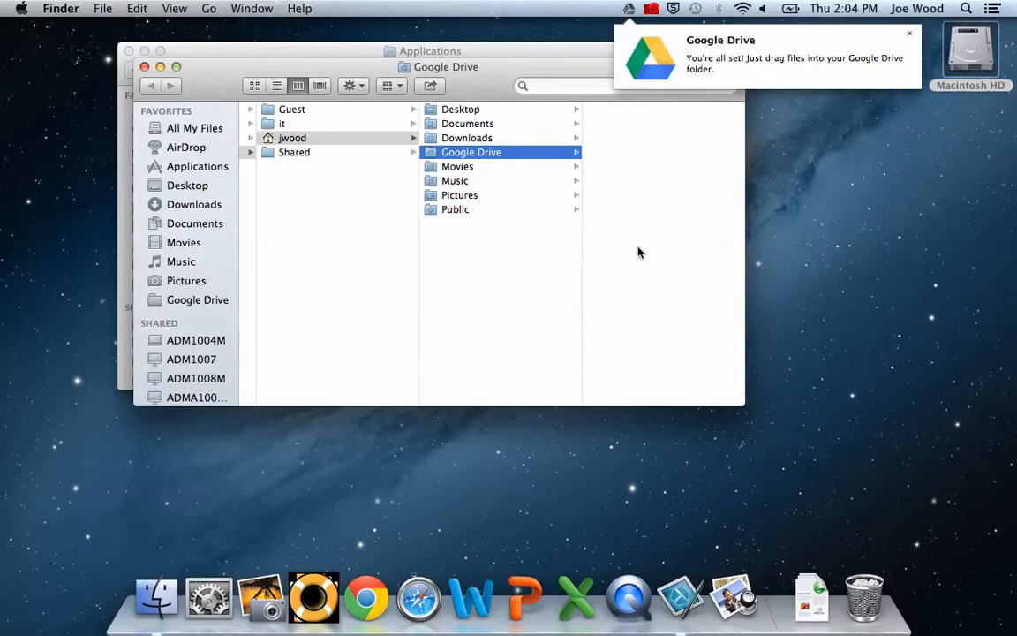
mouse_move(193, 122)
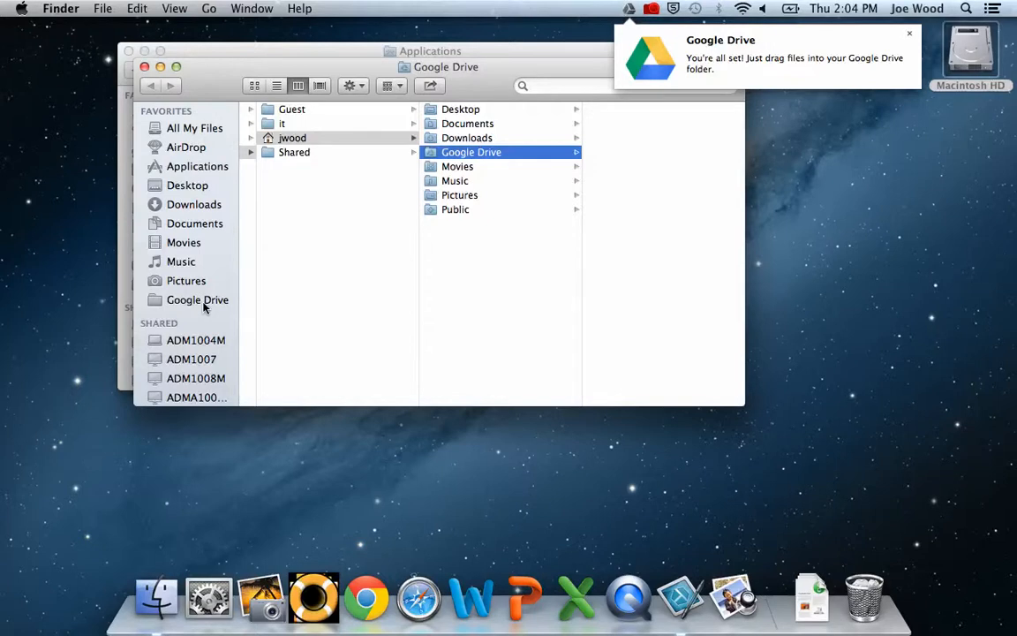
mouse_move(419, 188)
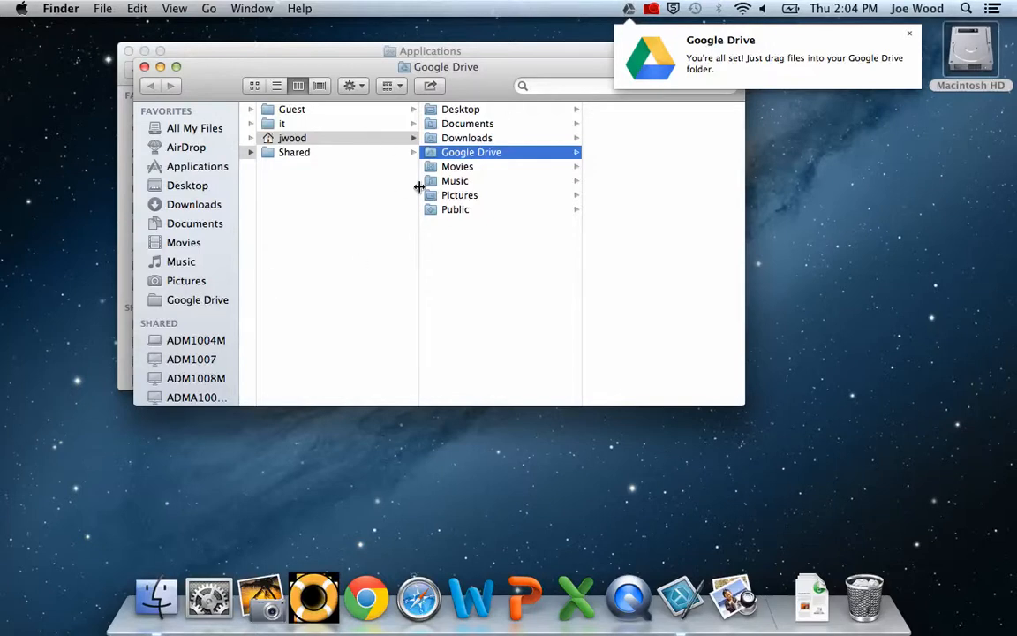
mouse_move(297, 146)
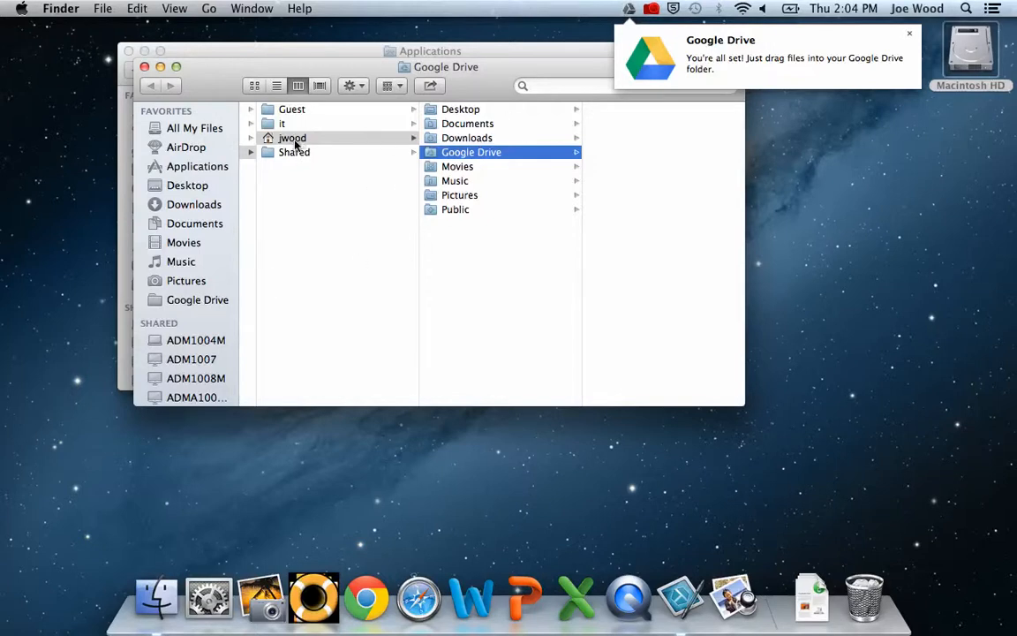
mouse_move(385, 139)
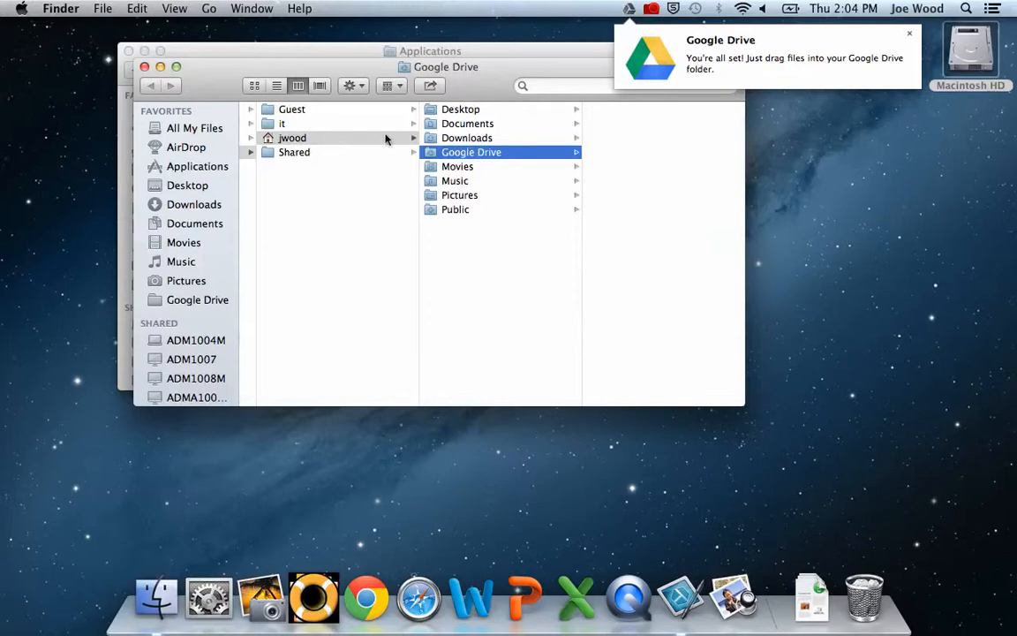
mouse_move(728, 80)
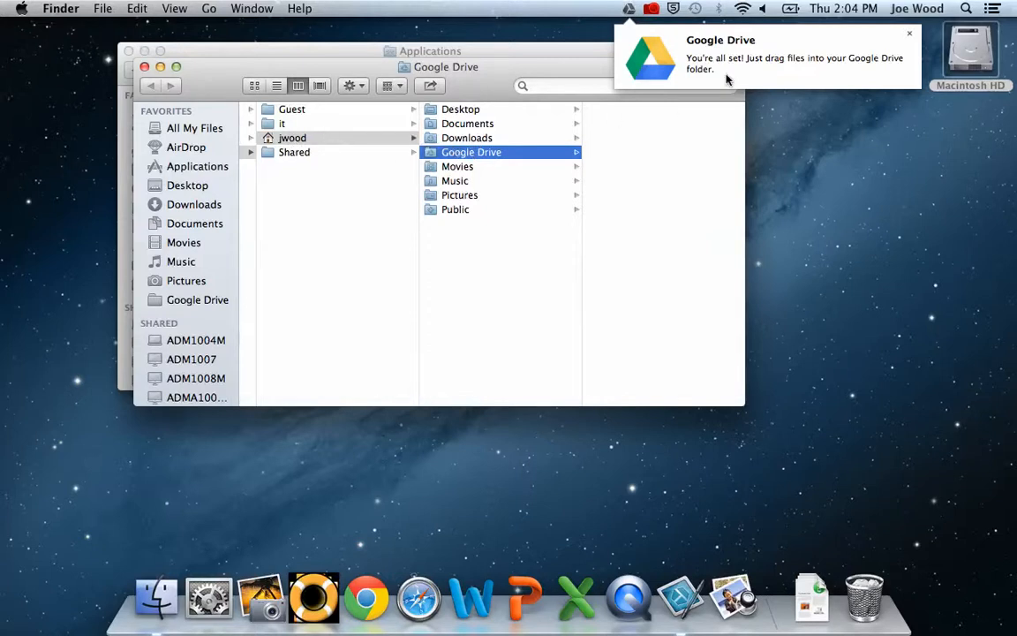
mouse_move(852, 91)
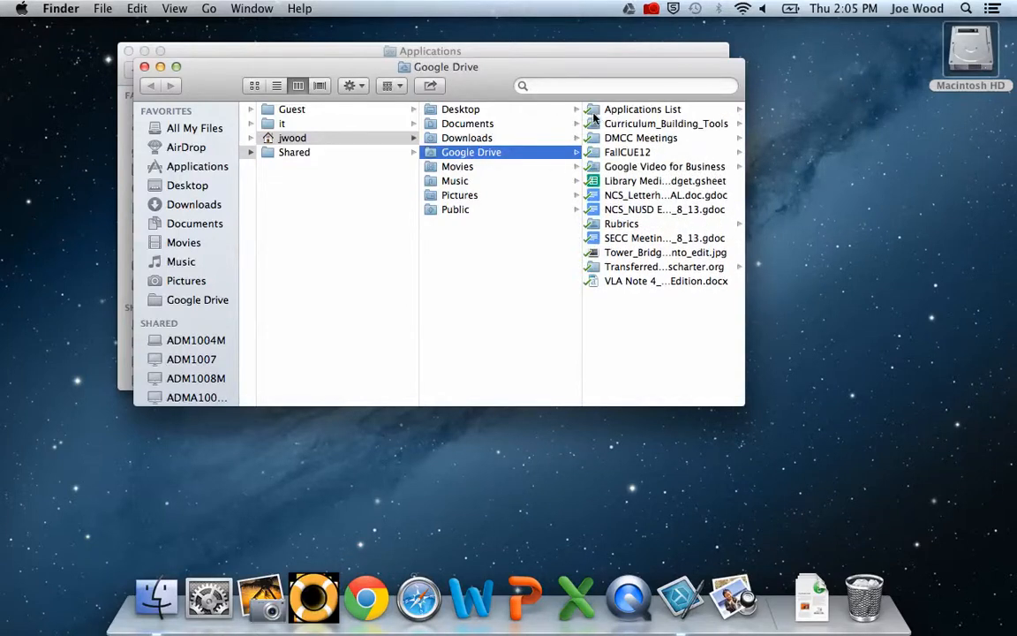
Browse the Google Drive folder, then view the Syncing count in Drive's menu-bar status.
scroll("down", 3)
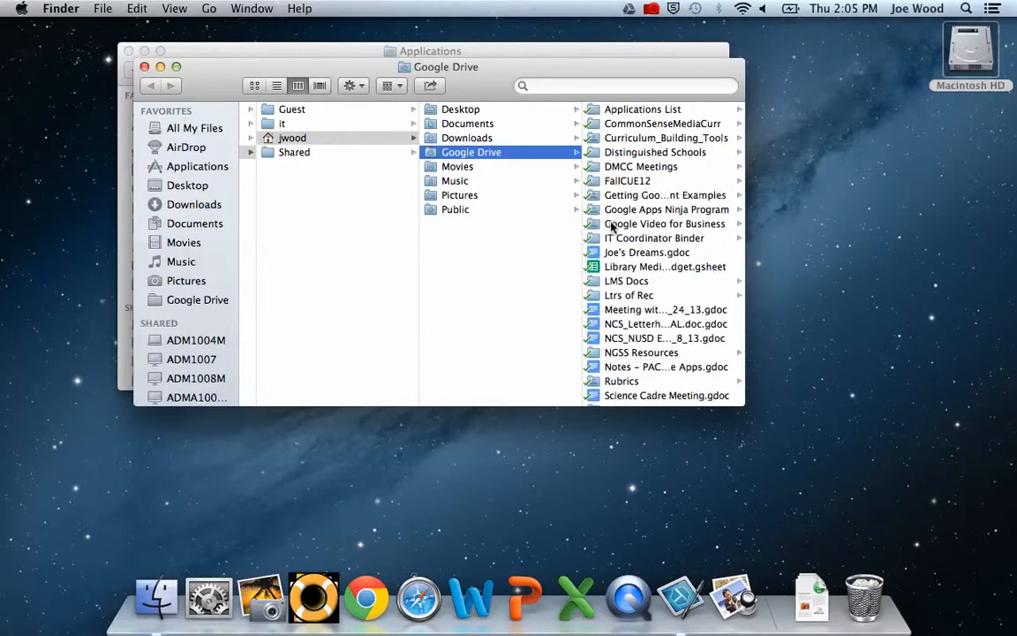
scroll("up", 3)
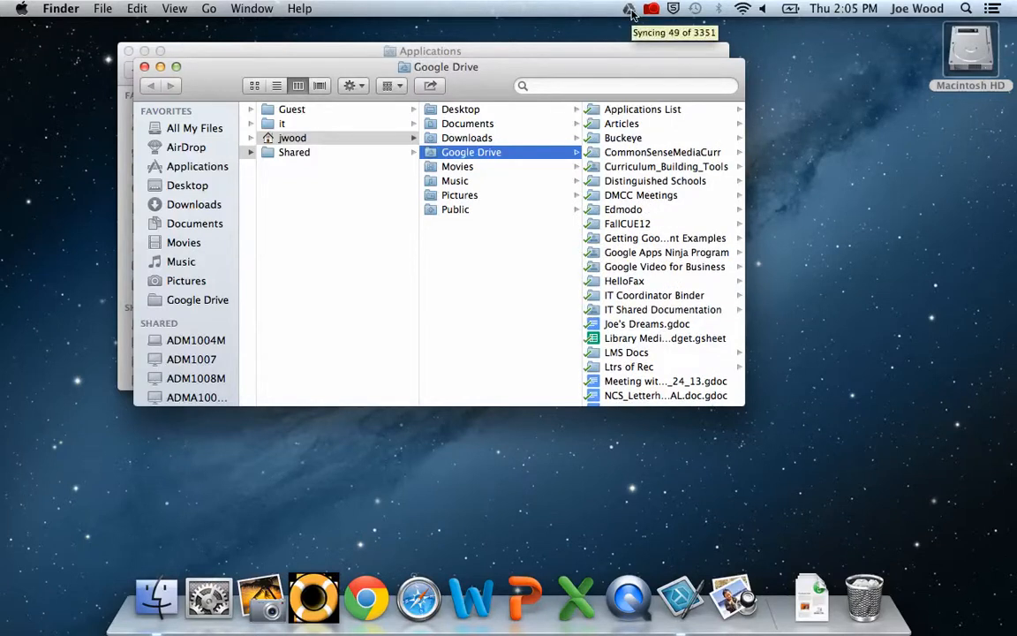
left_click(630, 9)
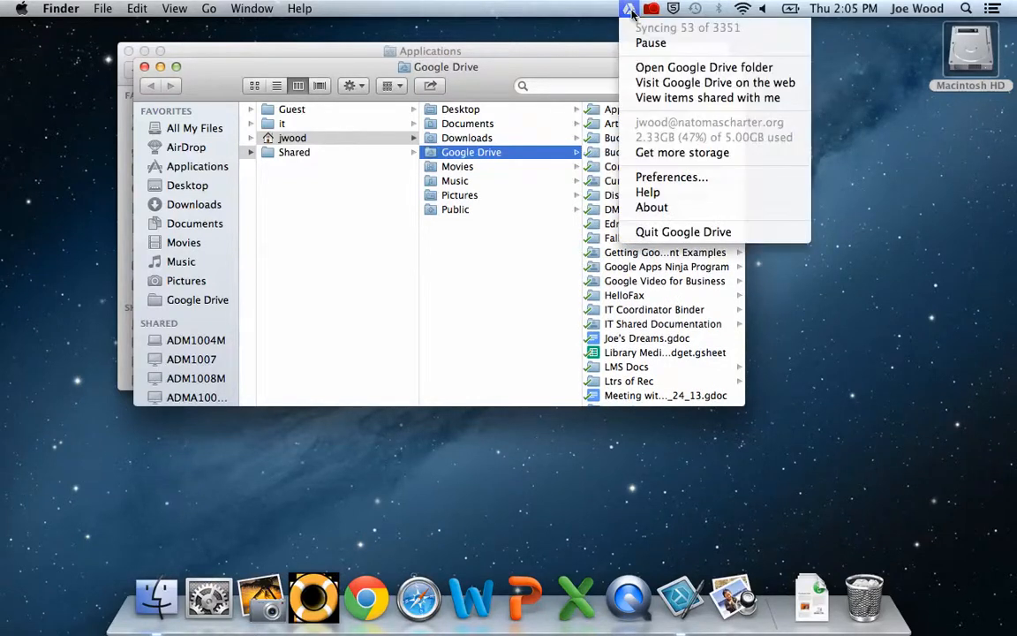